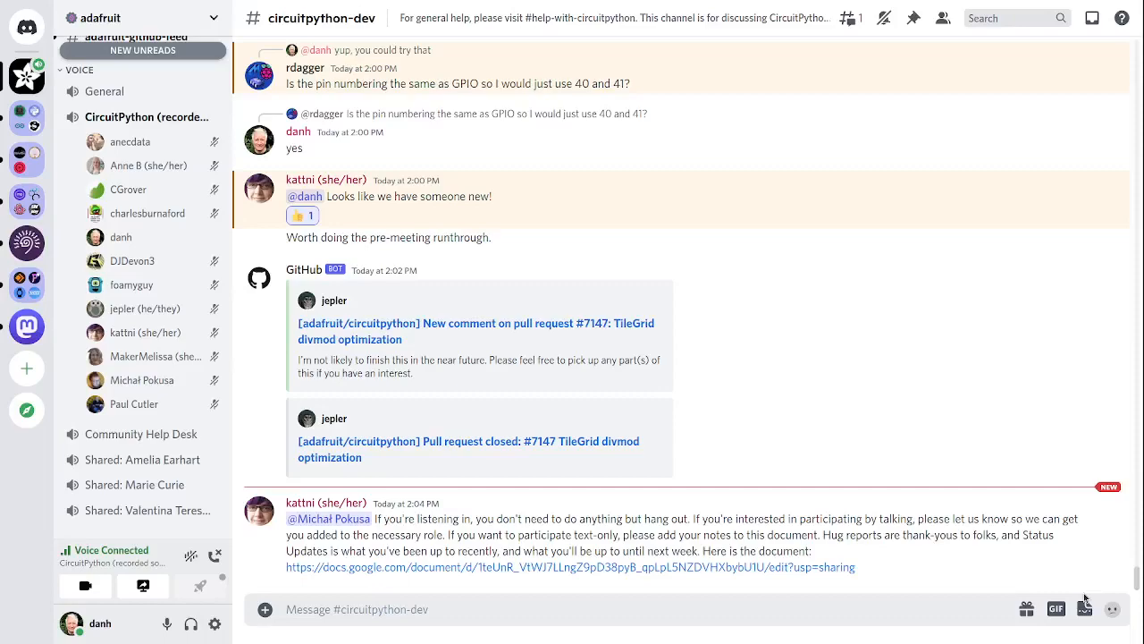
mouse_move(1087, 242)
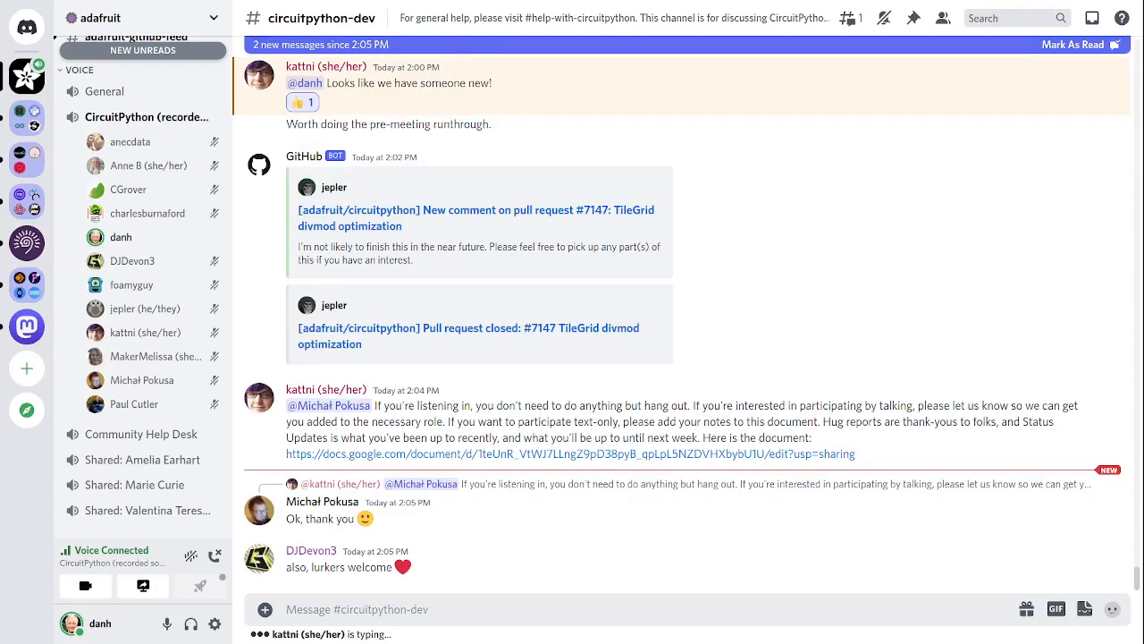
scroll(down, 3)
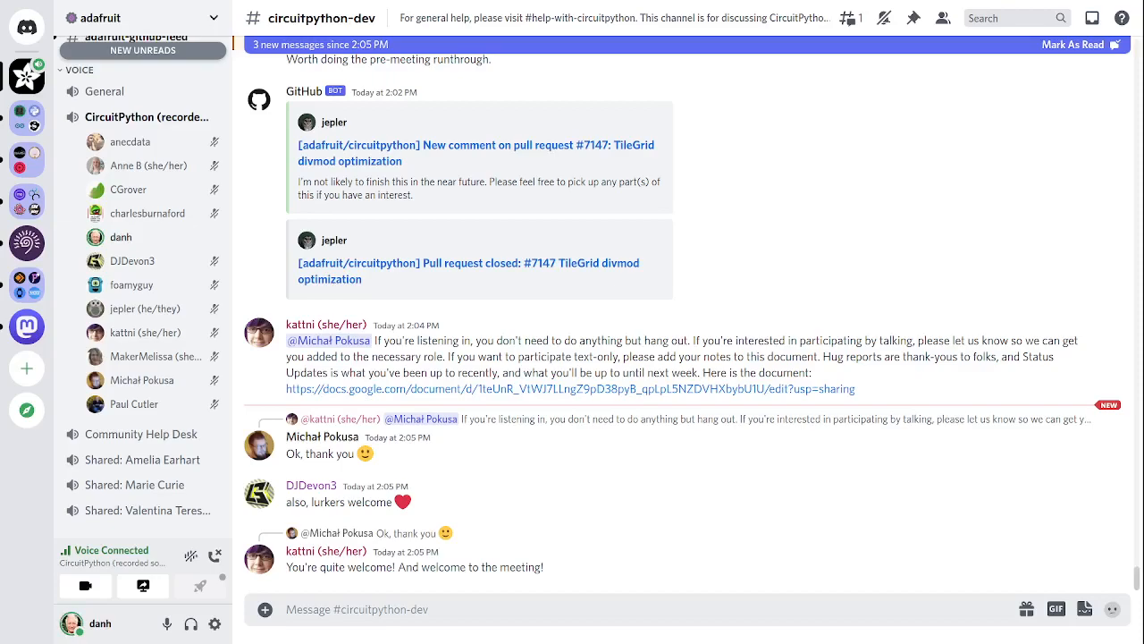
scroll(down, 3)
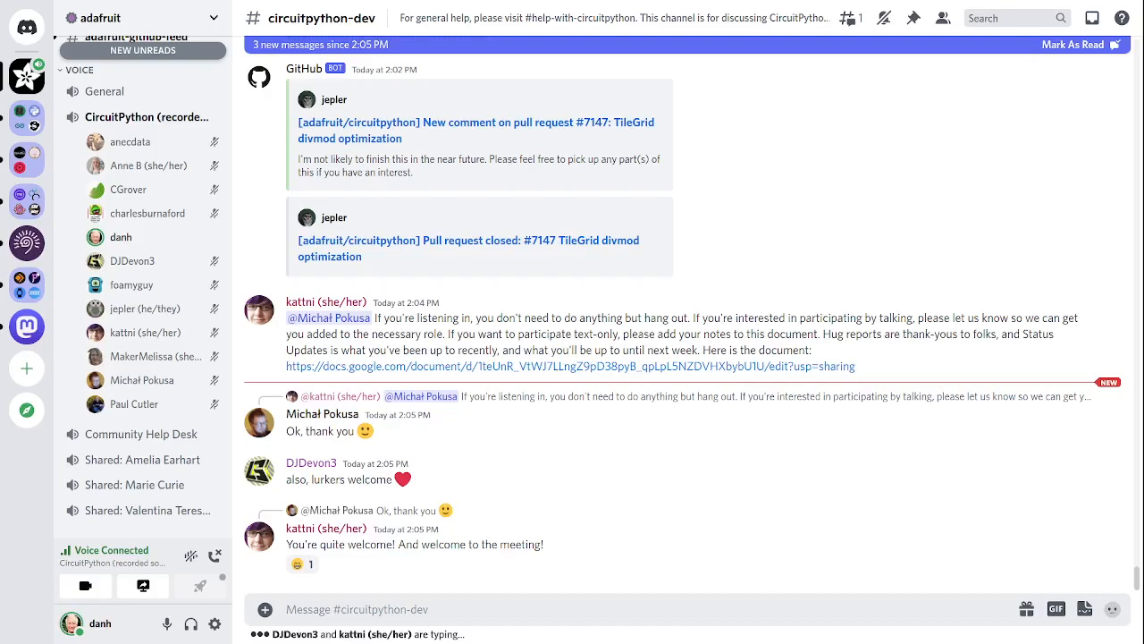
scroll(down, 3)
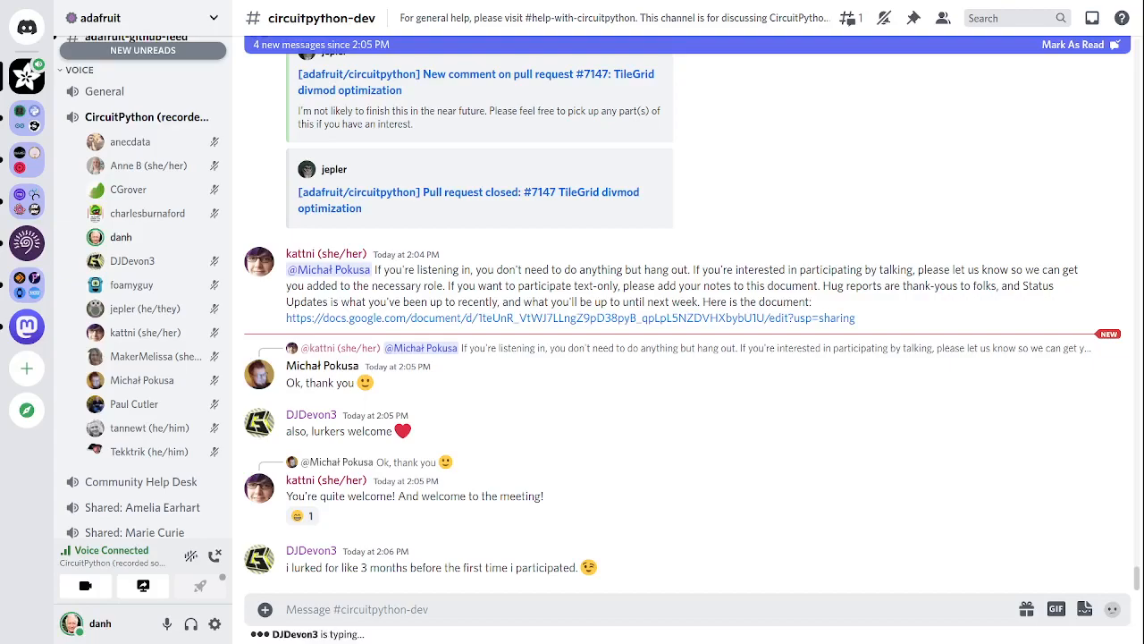
Step: Scroll down to foamyguy's 10,000-subscriber newsletter link preview and DJDevon3's reaction
scroll(down, 3)
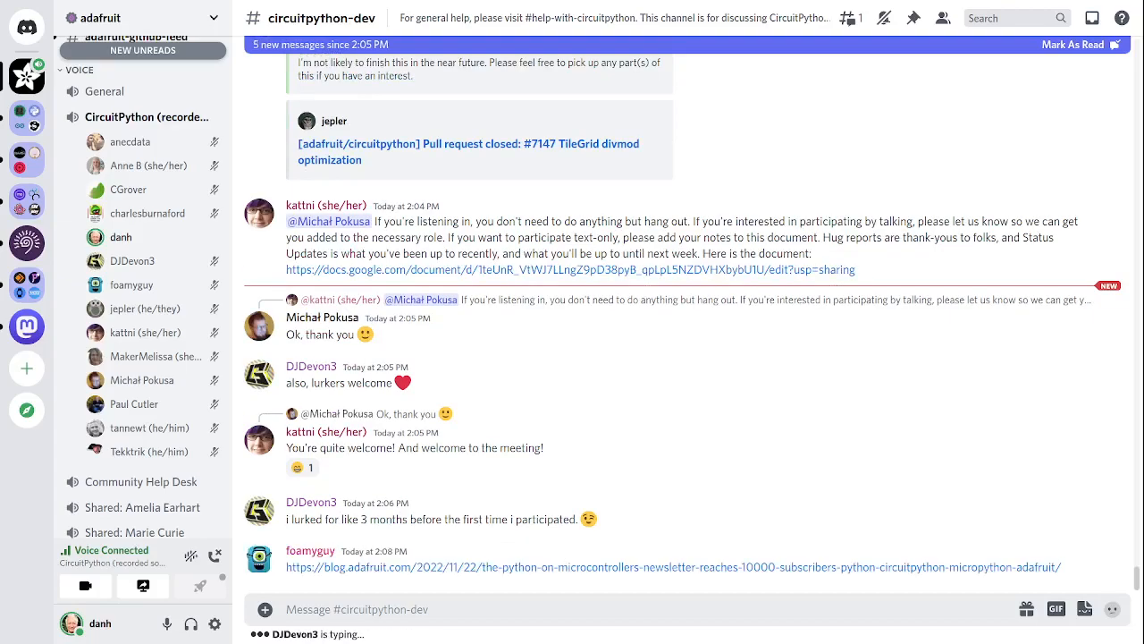
scroll(down, 3)
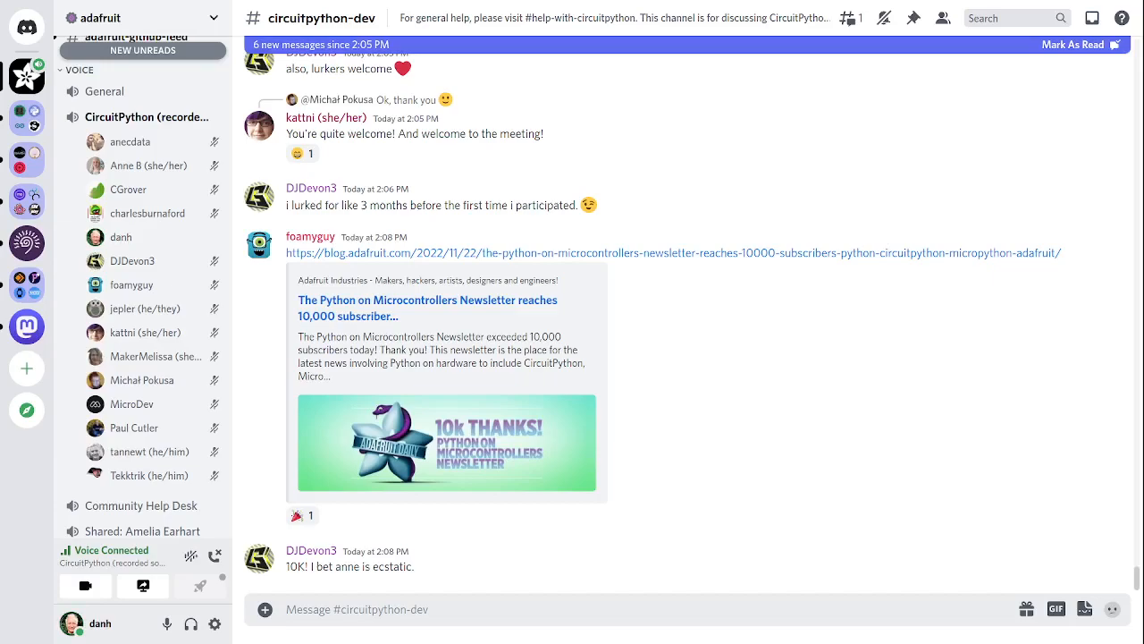
Step: Scroll down past the 36,000-member milestone link to the Kenya Pico production tweet
scroll(down, 3)
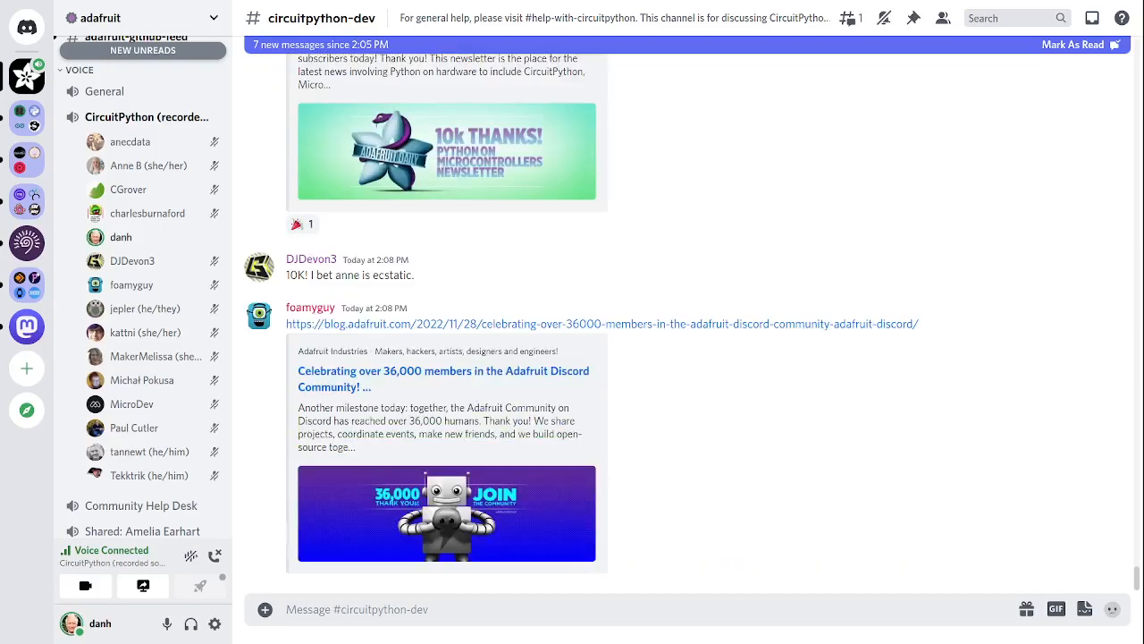
scroll(down, 3)
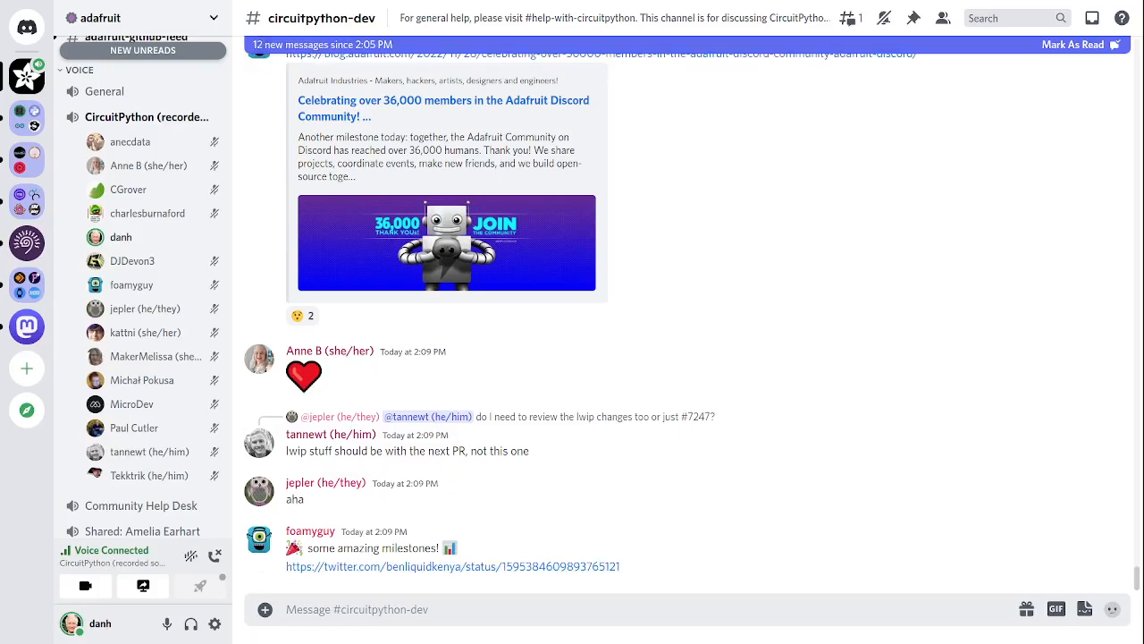
scroll(down, 3)
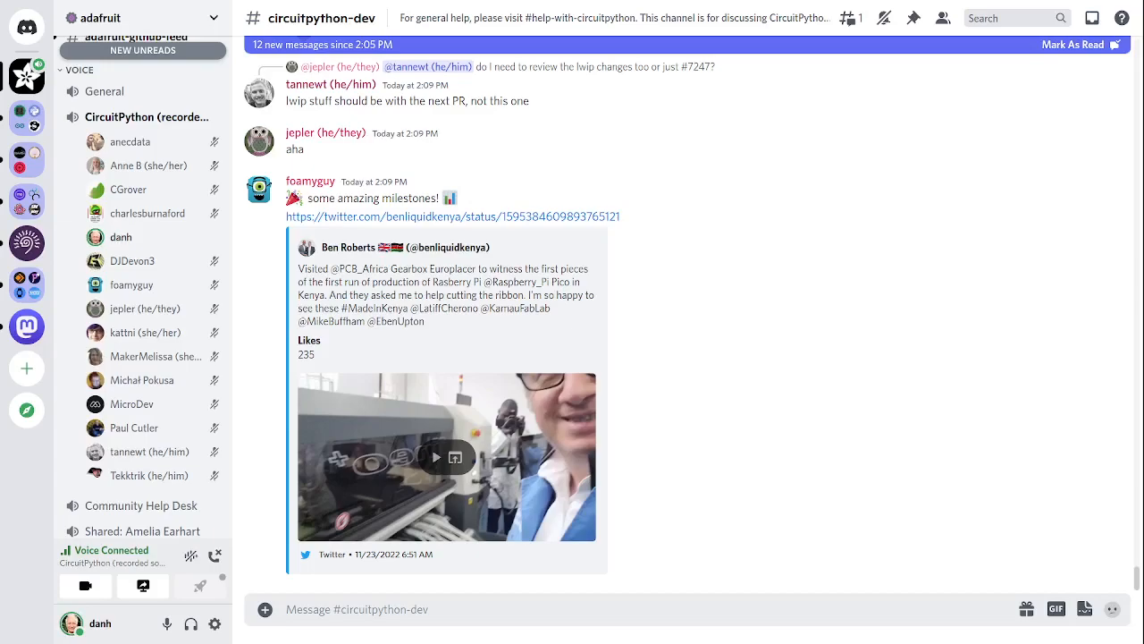
Step: Scroll to the Adafruit Daily CircuitPython link and the Cyber Monday message
scroll(down, 3)
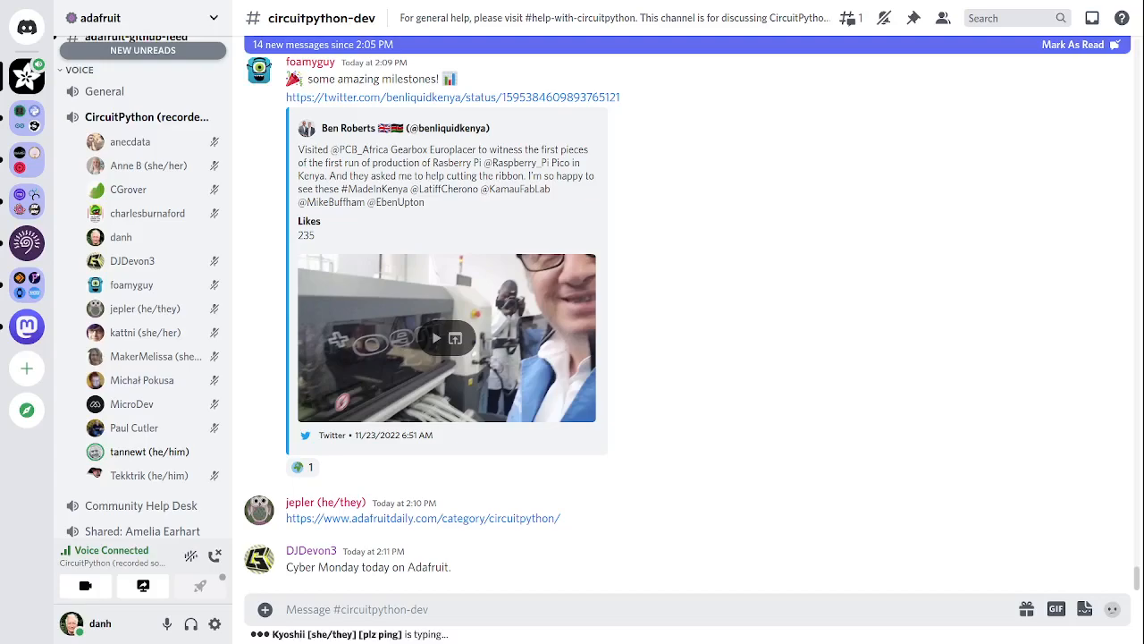
Step: Scroll down to the sticker reply and the CircuitPython Monday discount promo image
scroll(down, 3)
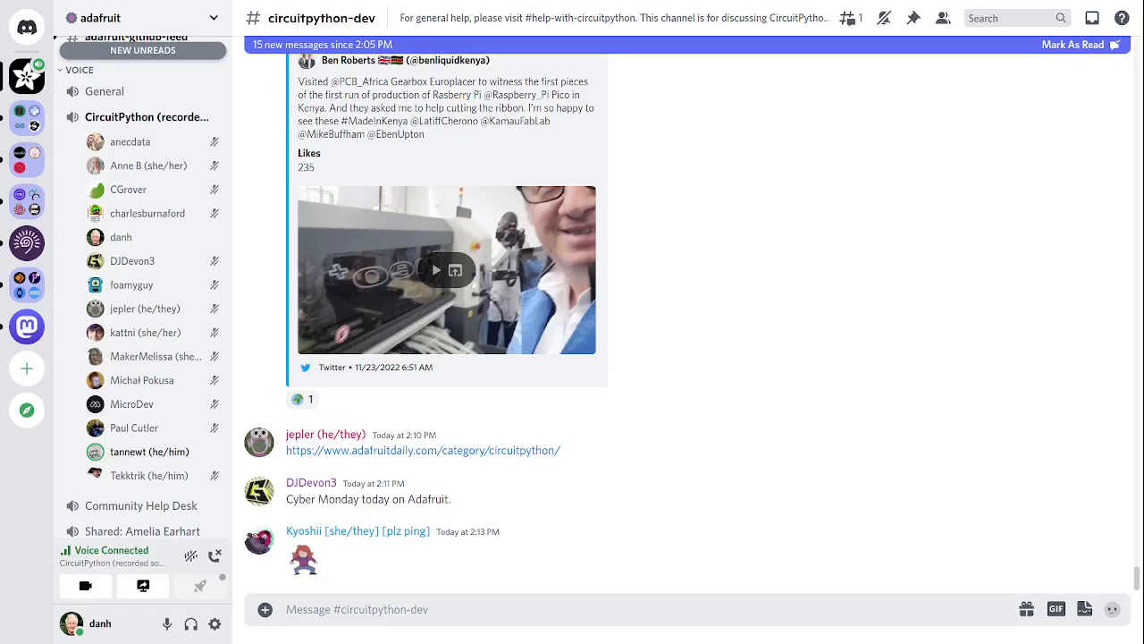
scroll(down, 3)
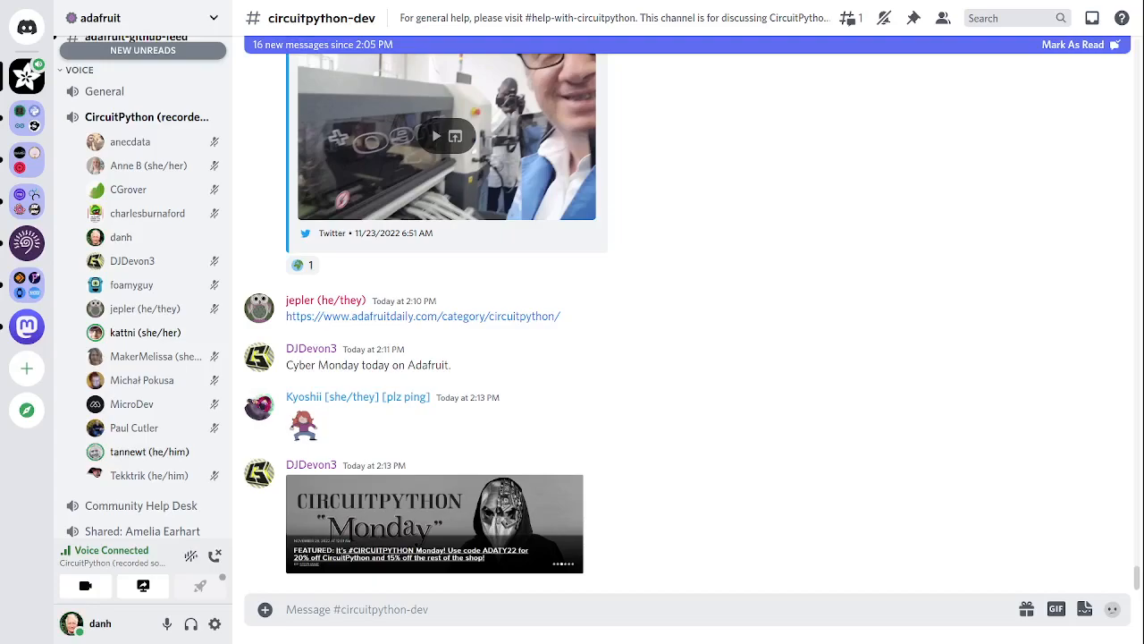
mouse_move(303, 425)
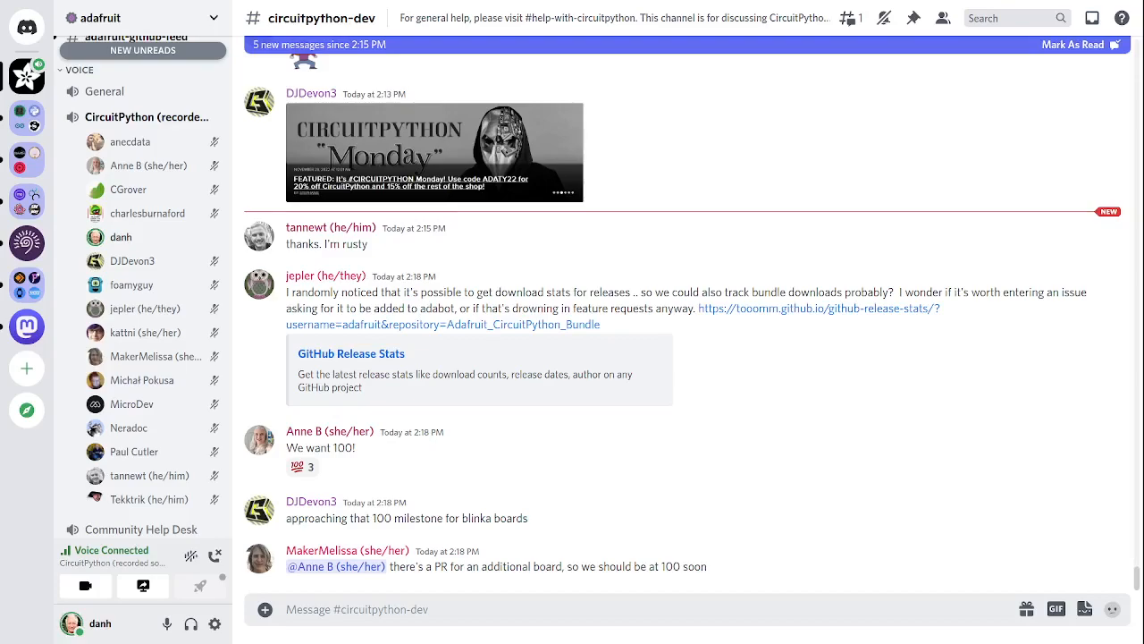
Step: Scroll down to jepler's suggestion about artwork for the 100-board milestone
scroll(down, 3)
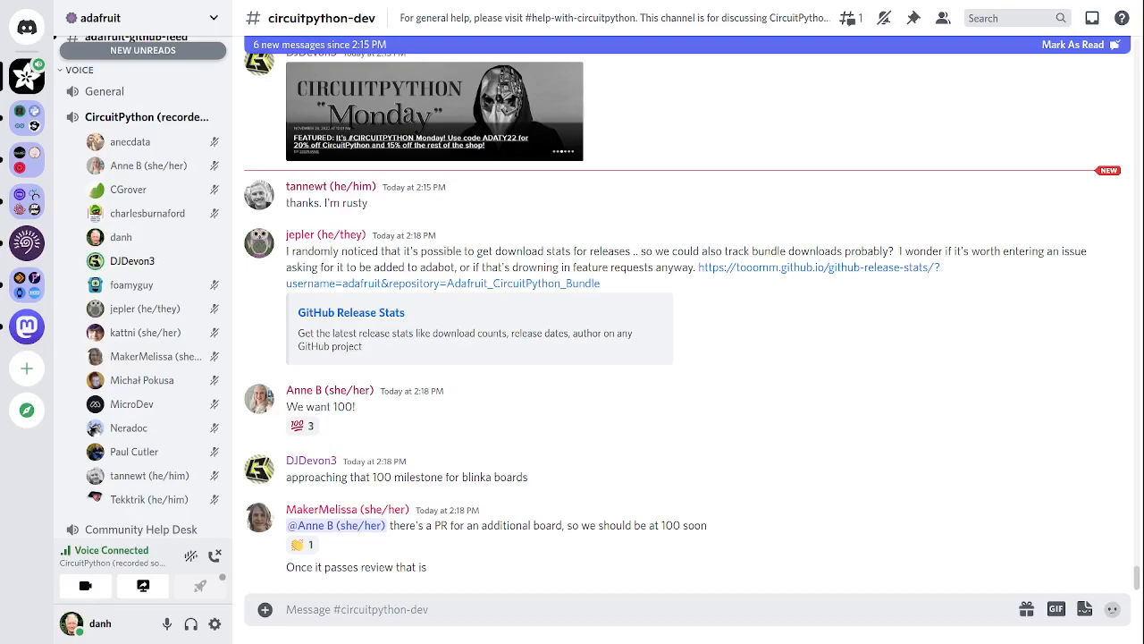
mouse_move(372, 420)
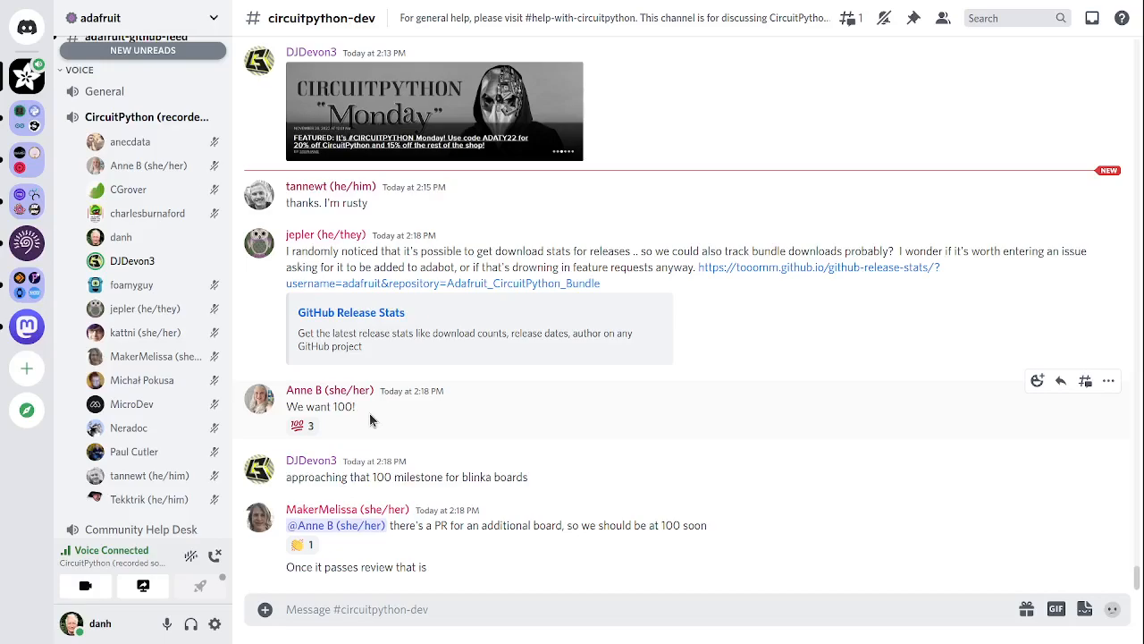
mouse_move(373, 421)
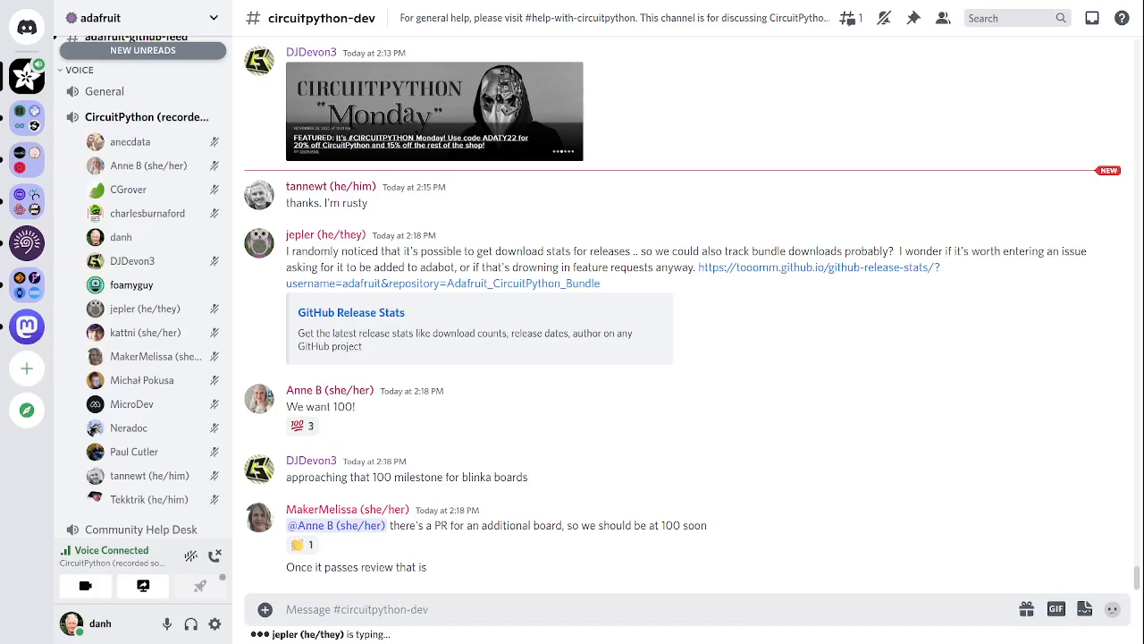
scroll(down, 3)
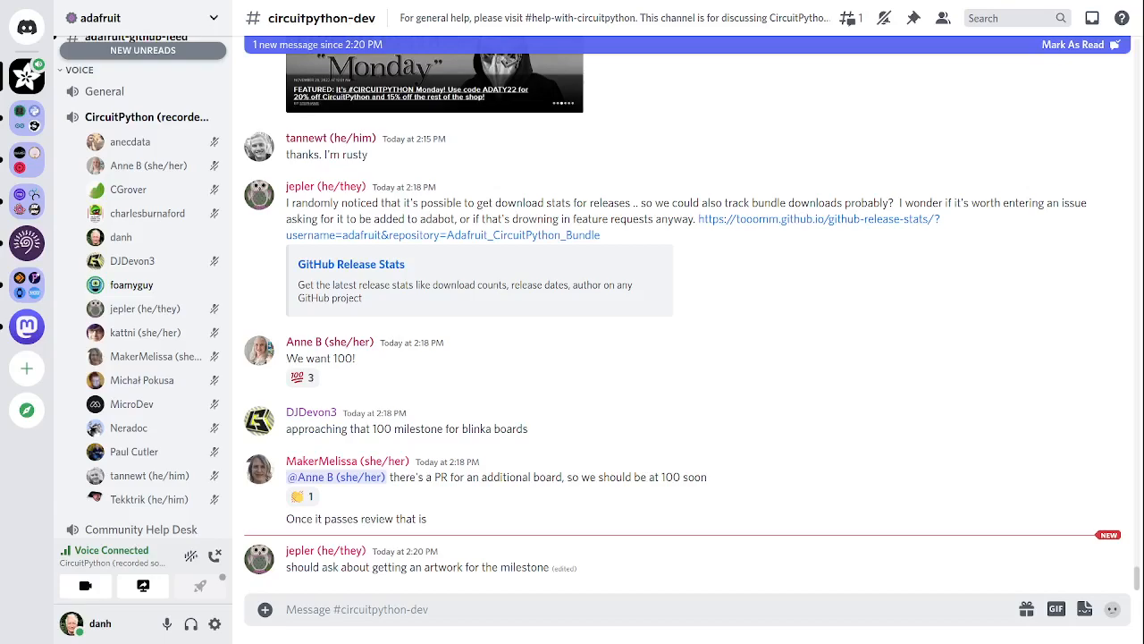
mouse_move(846, 598)
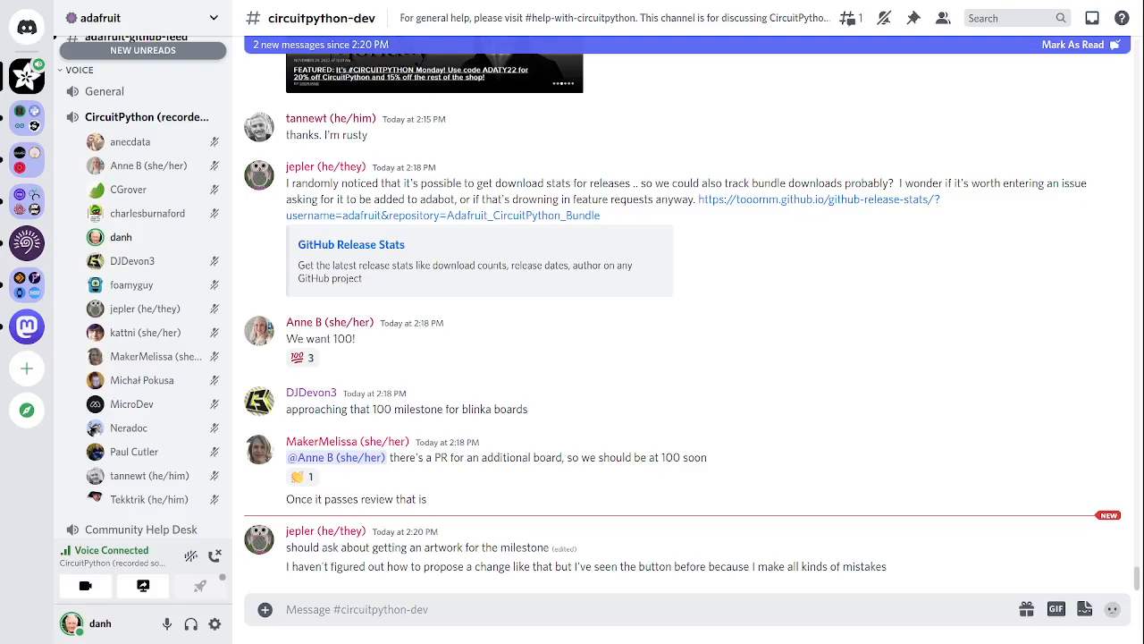
scroll(down, 3)
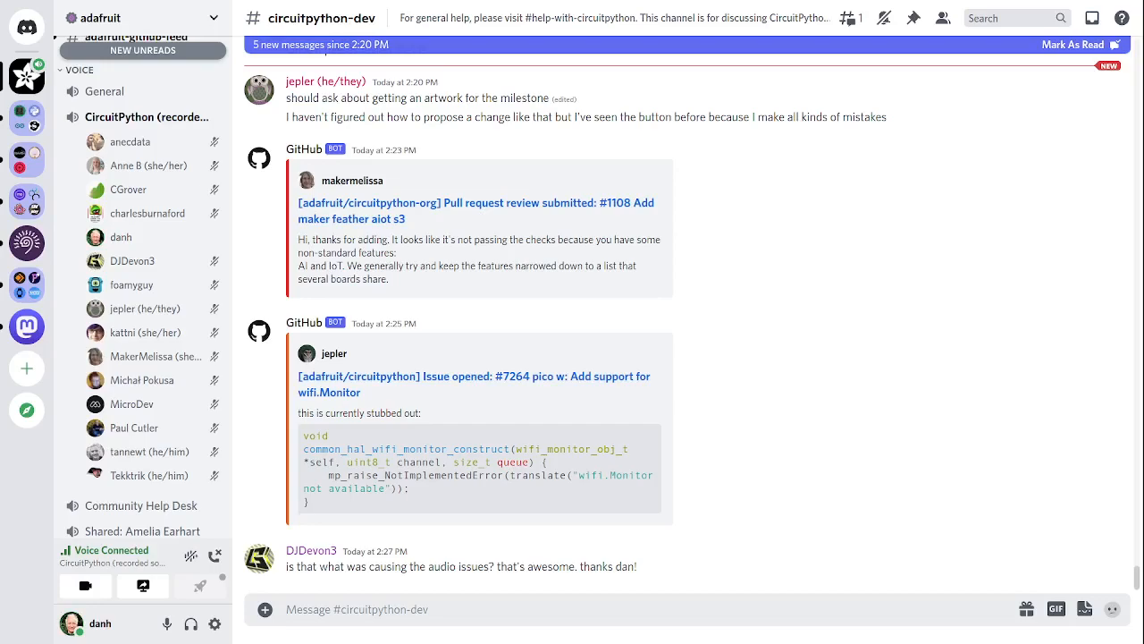
mouse_move(972, 527)
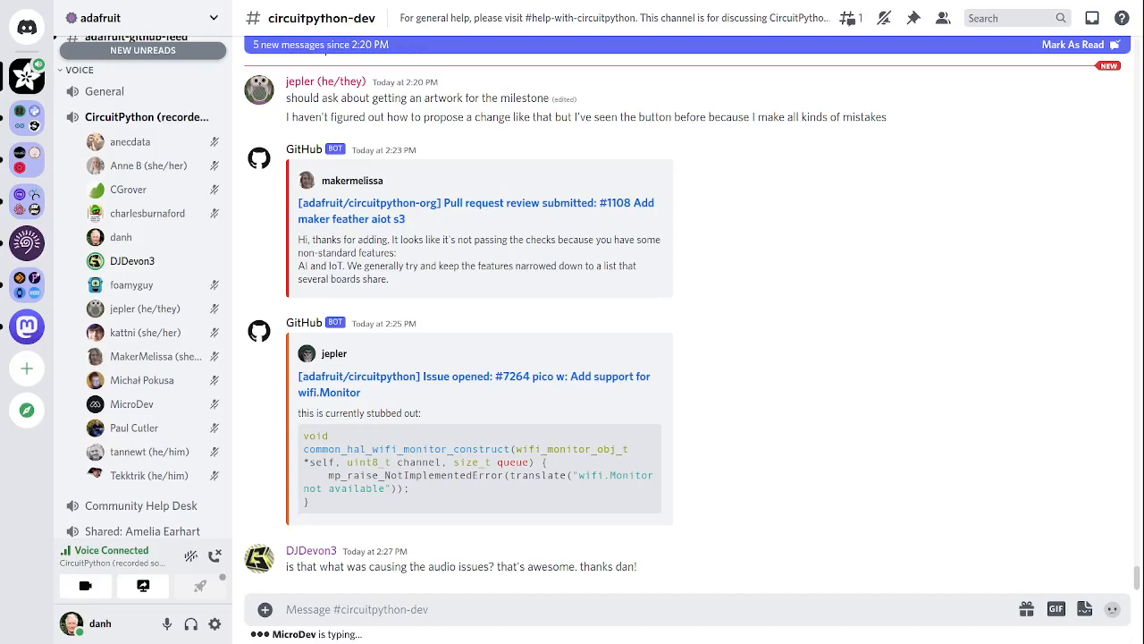
Step: Scroll down to the Devons Workshop 'Adafruit Step Switch RGB Mod' YouTube embed
scroll(down, 3)
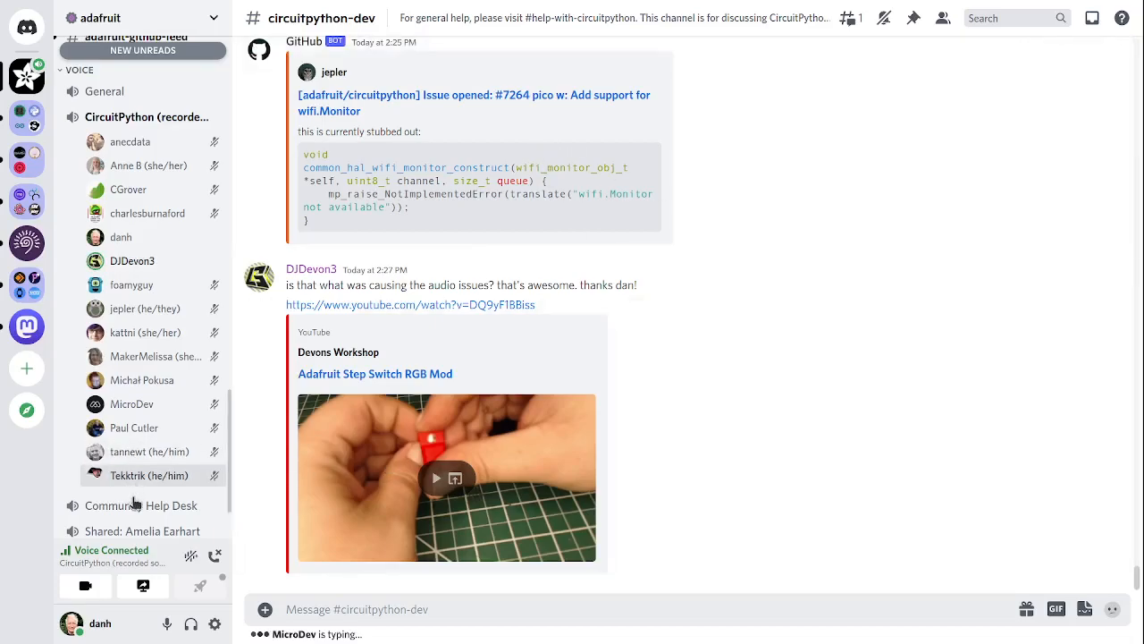
mouse_move(651, 286)
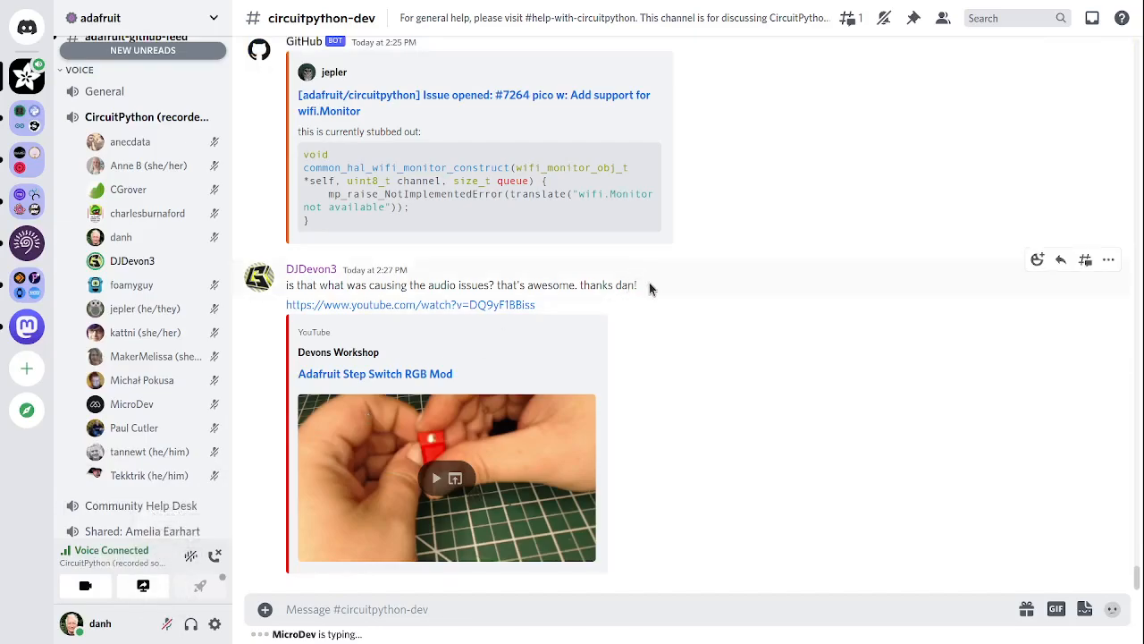
click(1060, 259)
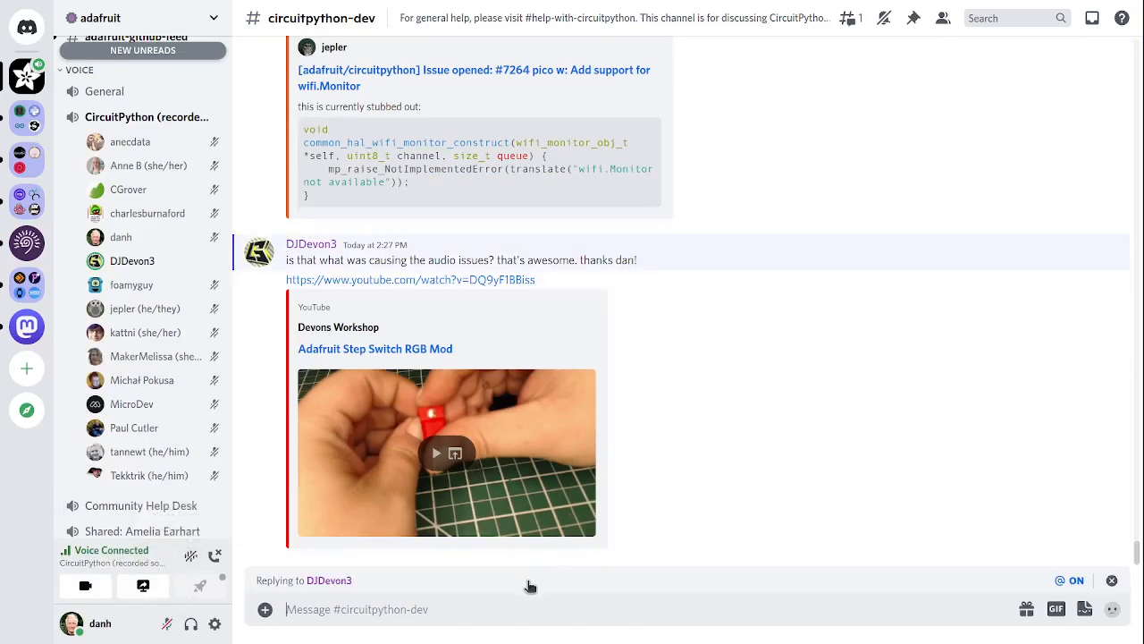
text(I don't kno)
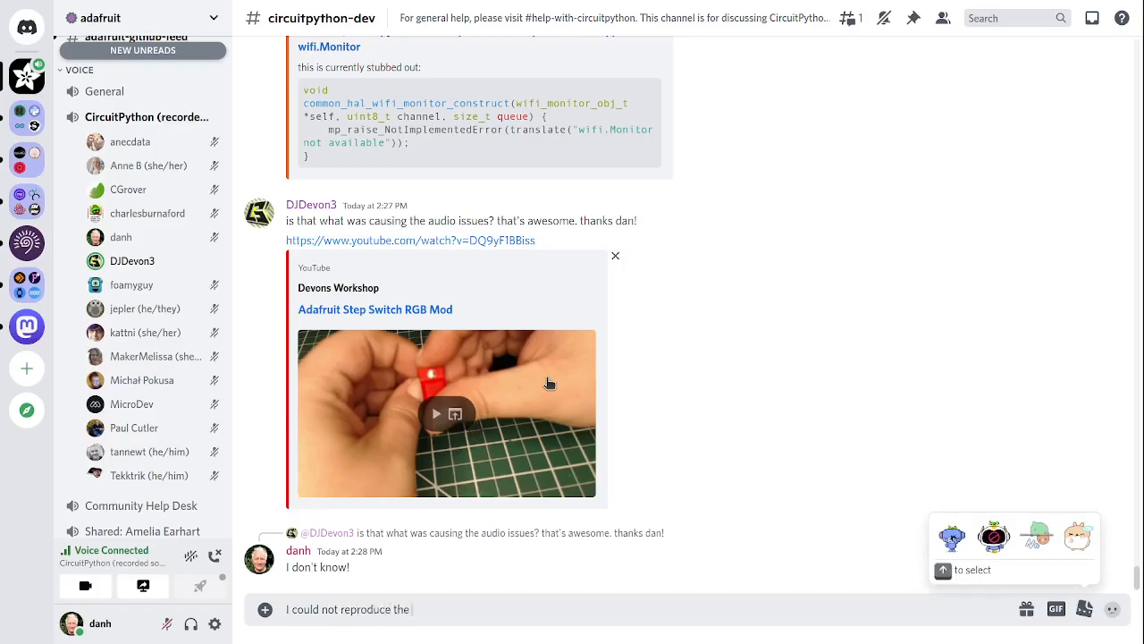
text(reported is)
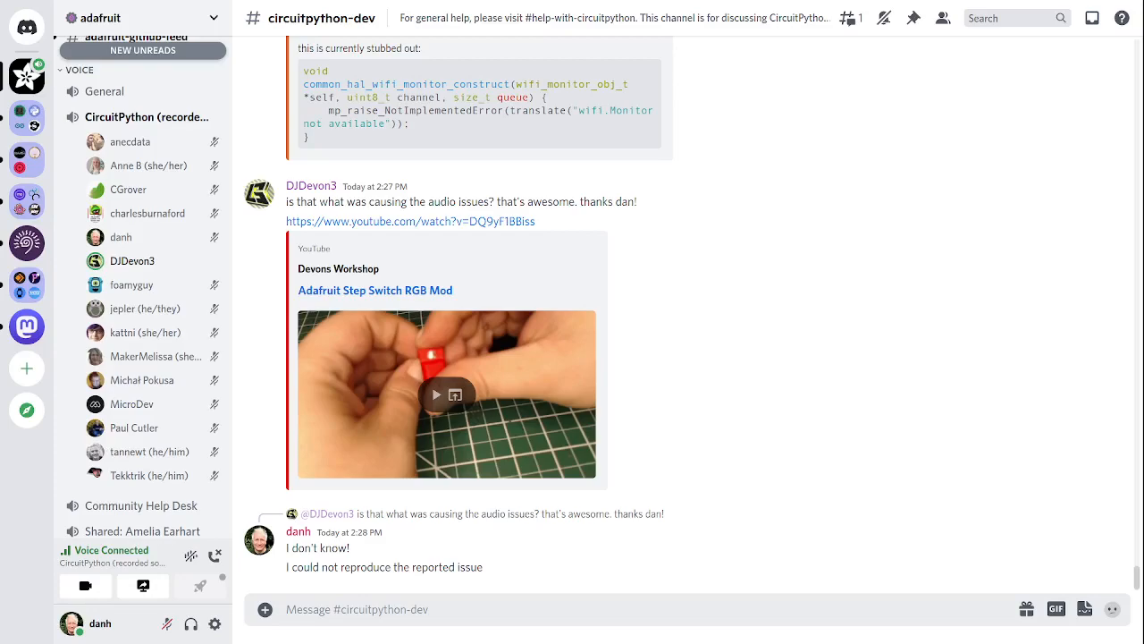
mouse_move(166, 623)
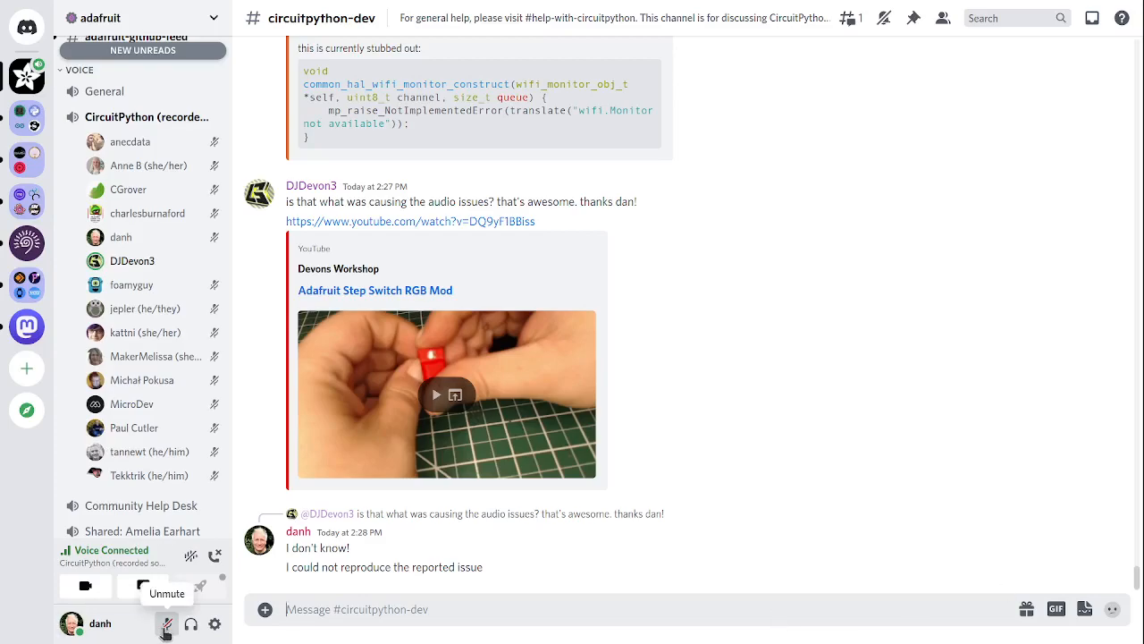
Step: Unmute the microphone, then scroll to MicroDev's pre-release message and the PR #7265 bot post
click(166, 623)
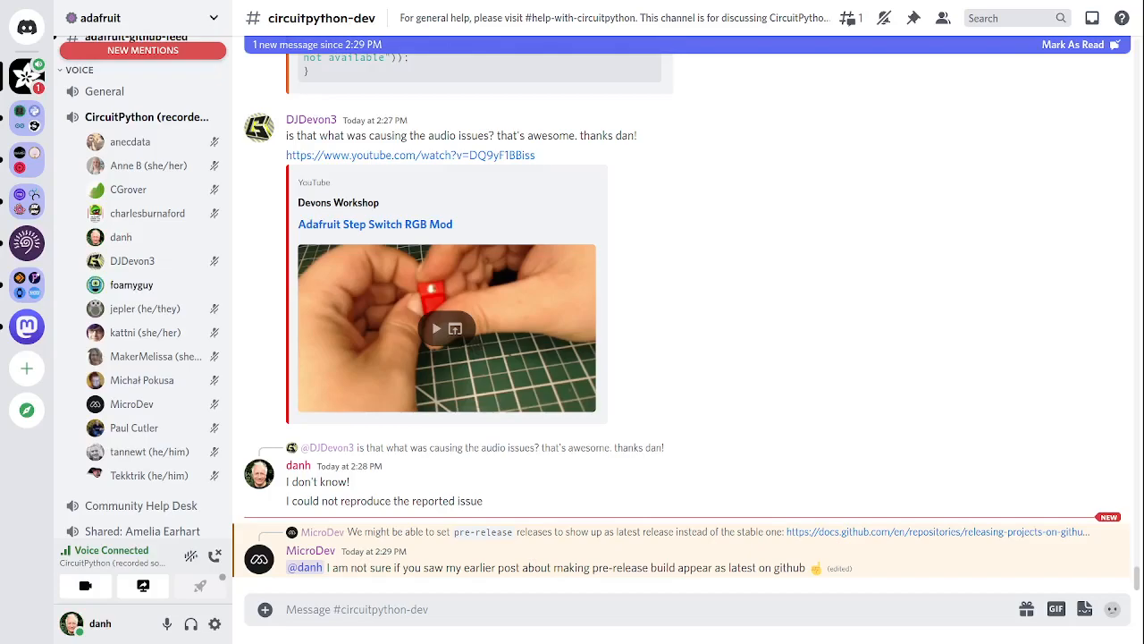
scroll(down, 3)
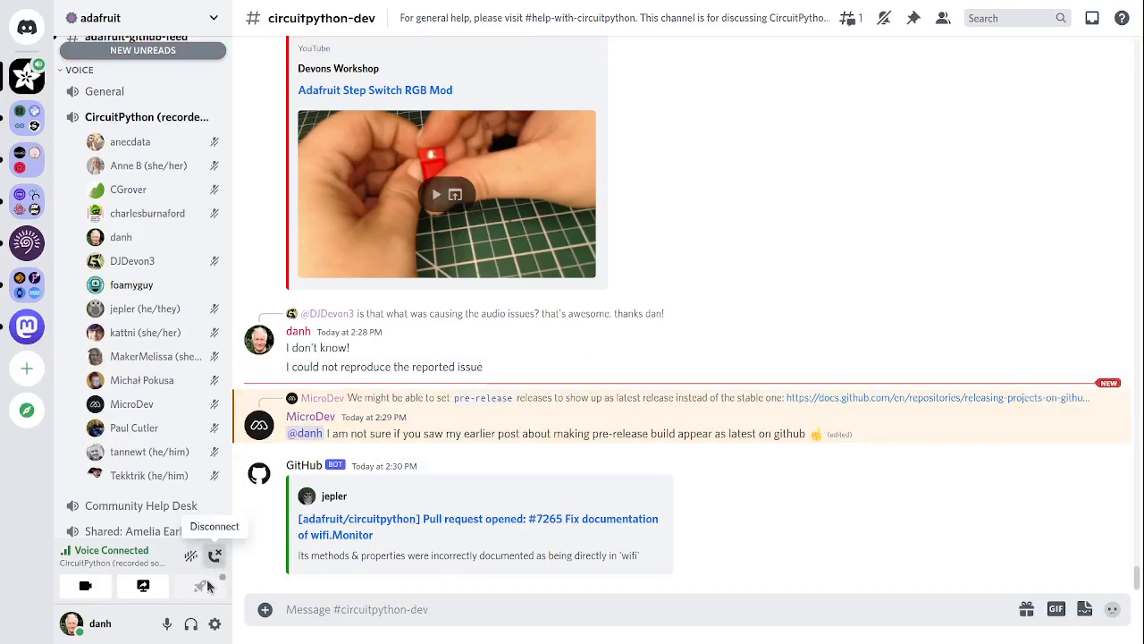
mouse_move(929, 499)
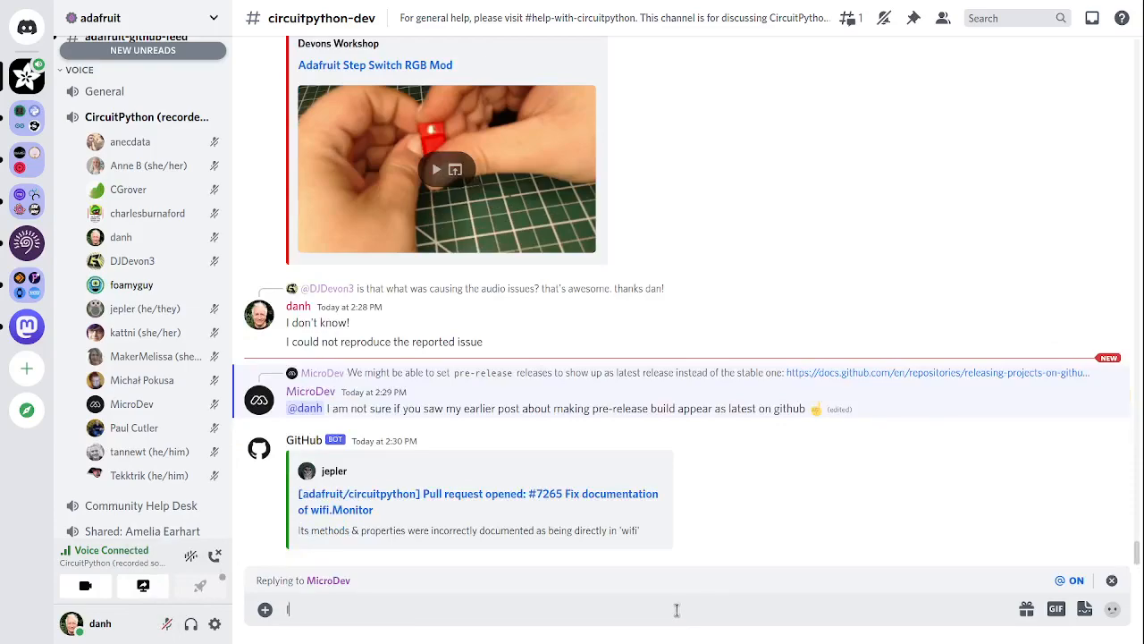
Step: Draft the reply 'I saw that feature of GitHub but was not sure whether we should do that'
text(I saw that f)
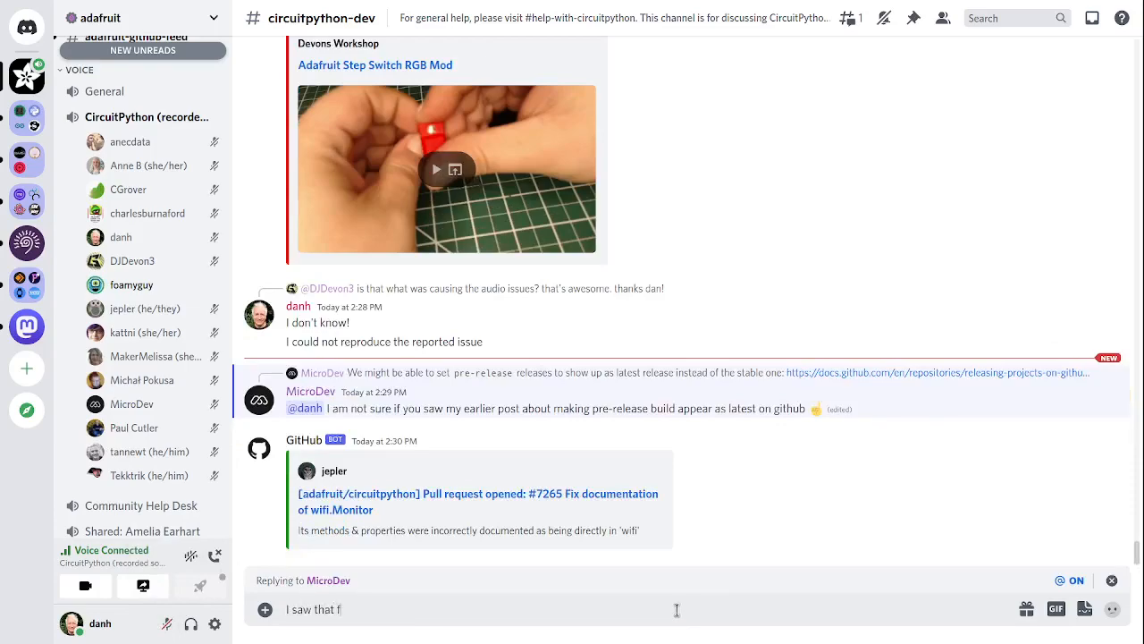
text(eature o)
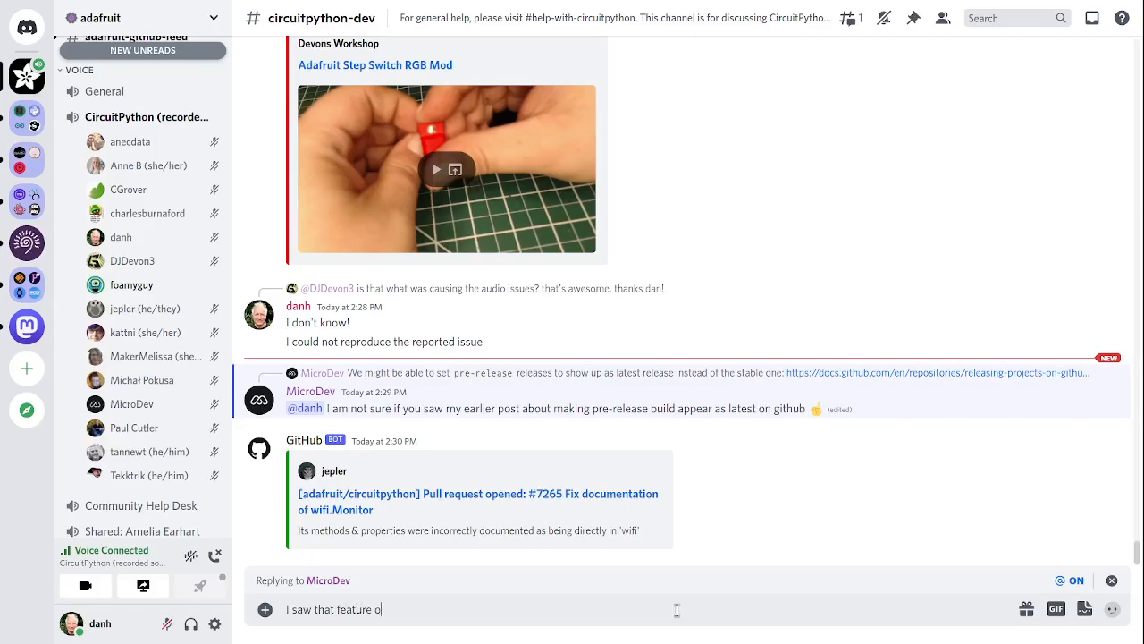
text(f GitHub but)
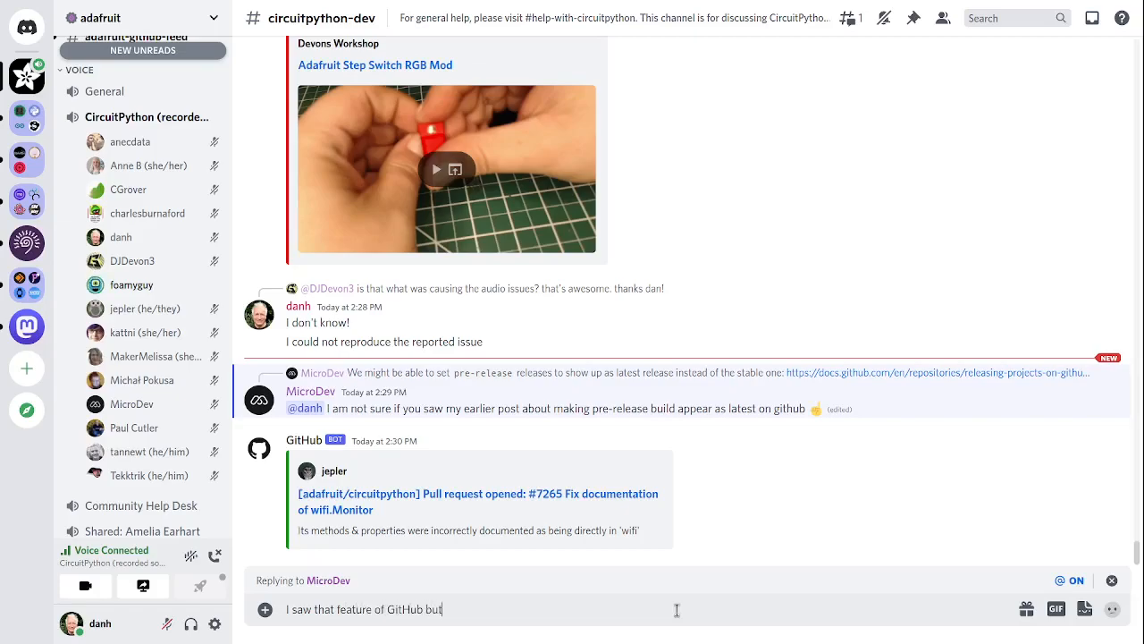
text(was not sure whether)
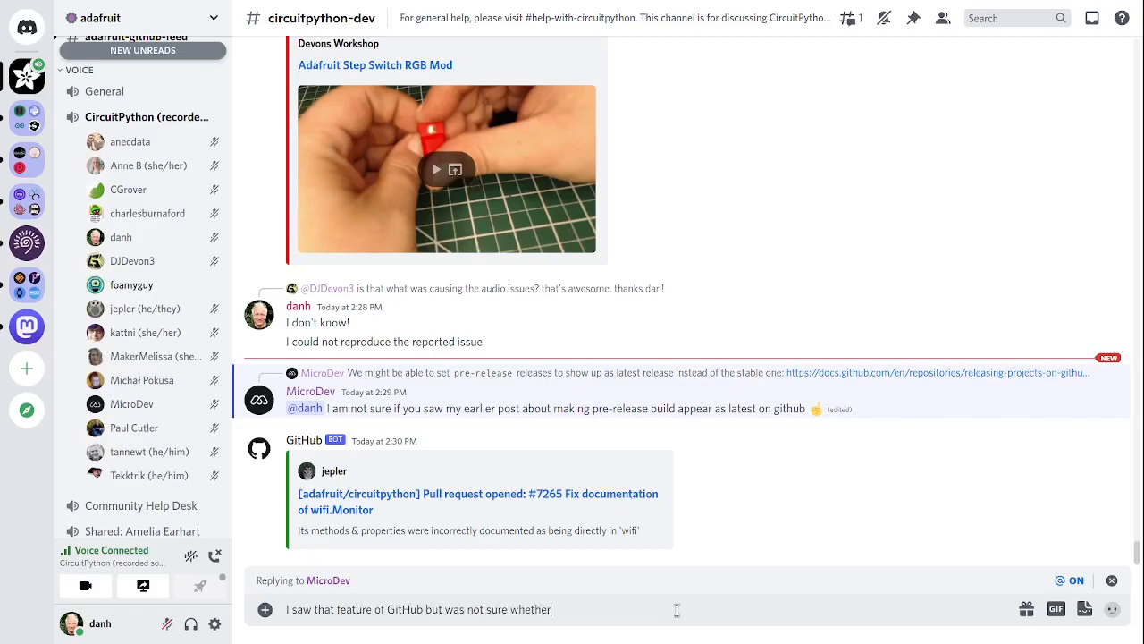
text(I wanted to)
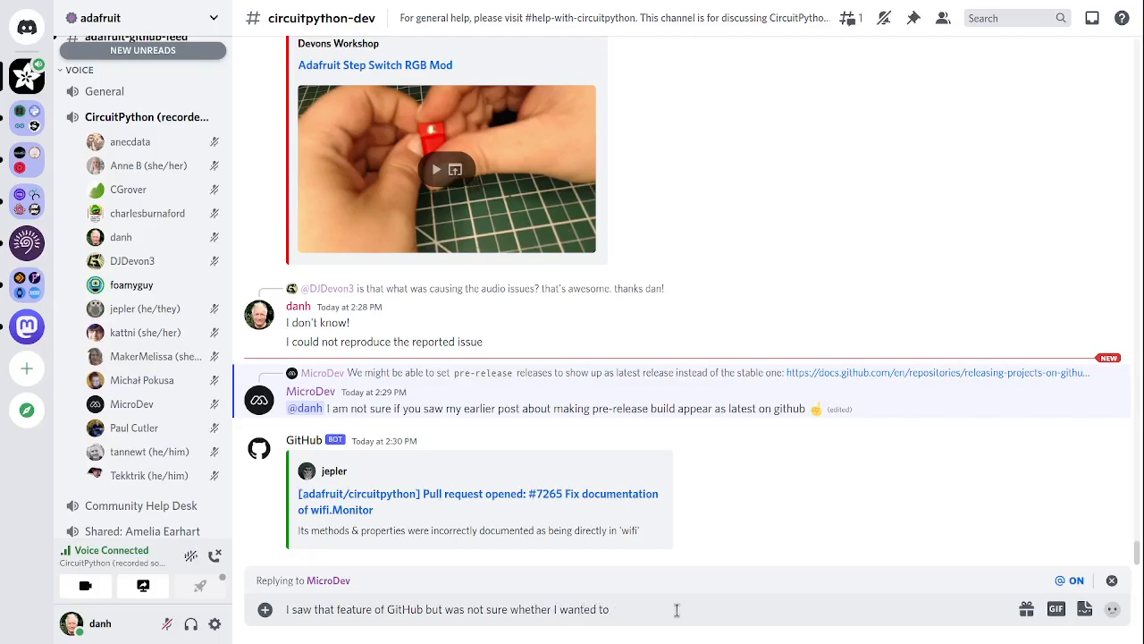
key(Backspace)
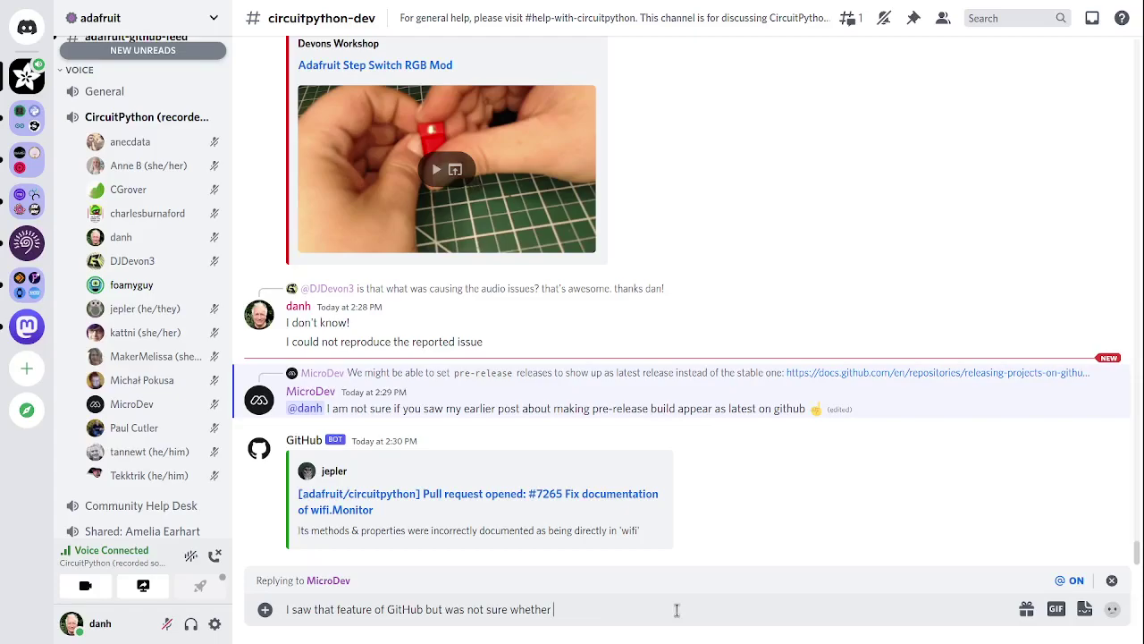
text(we should do that)
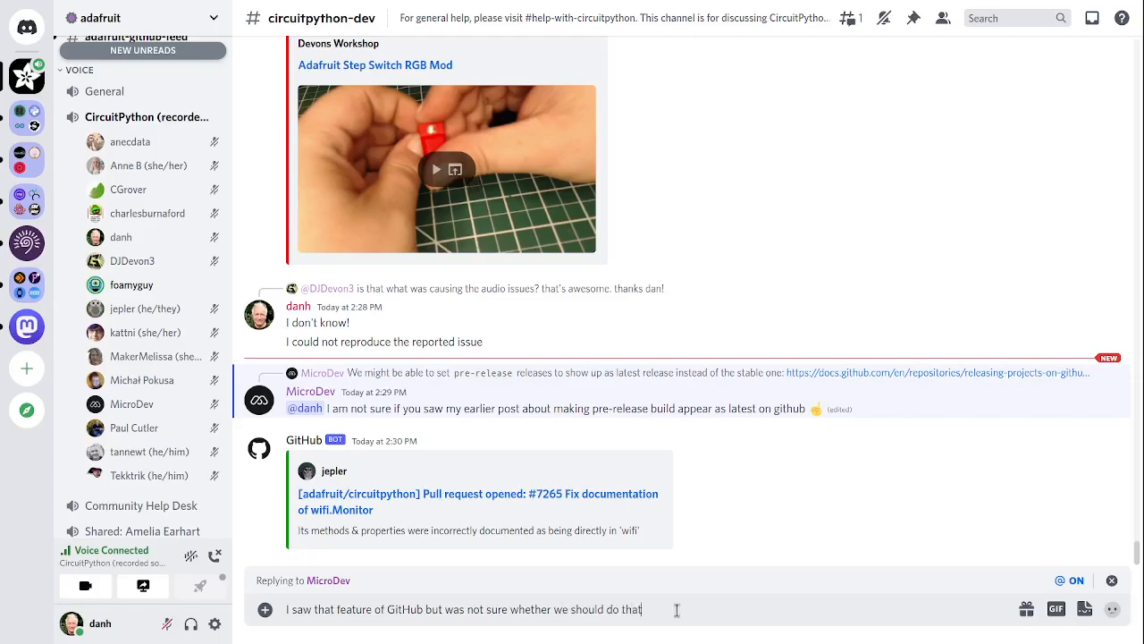
text(or not)
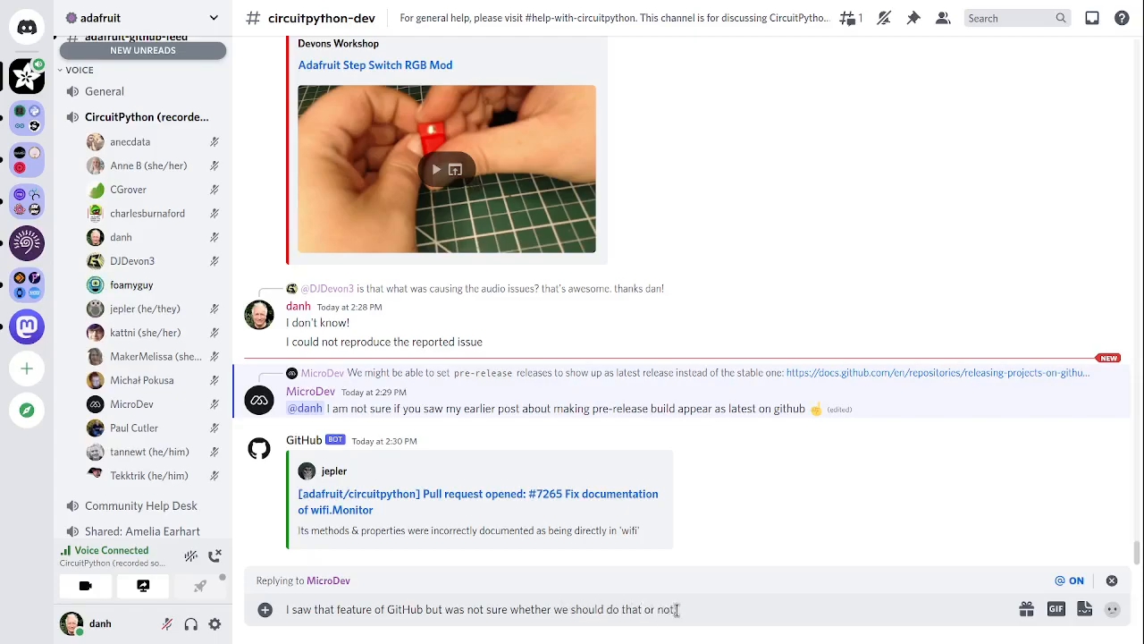
text(it depends on)
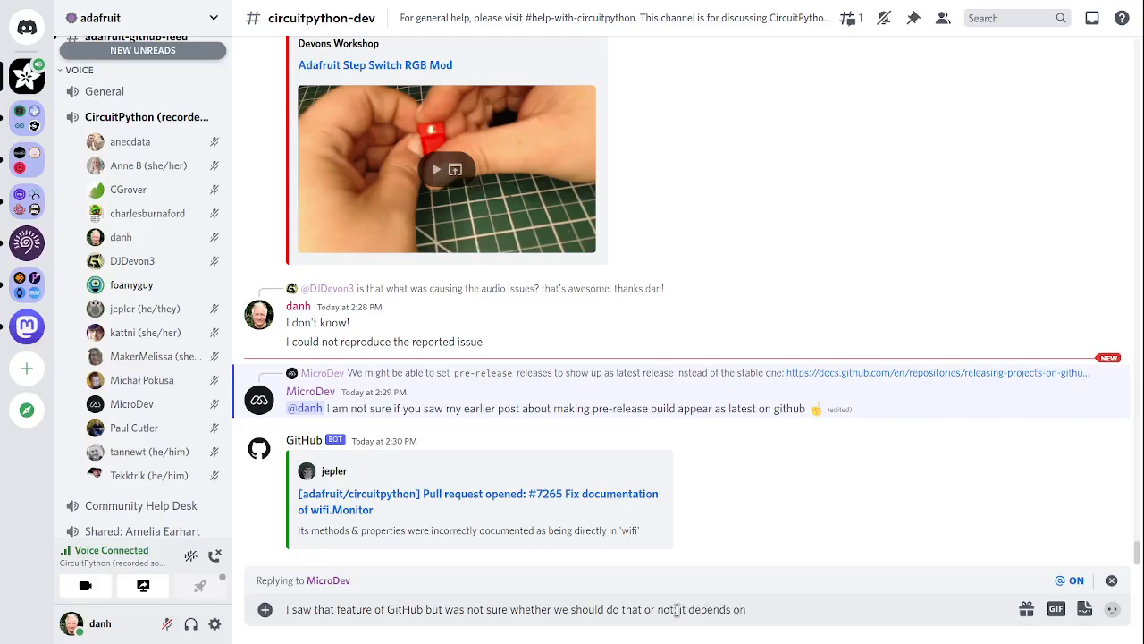
key(Backspace)
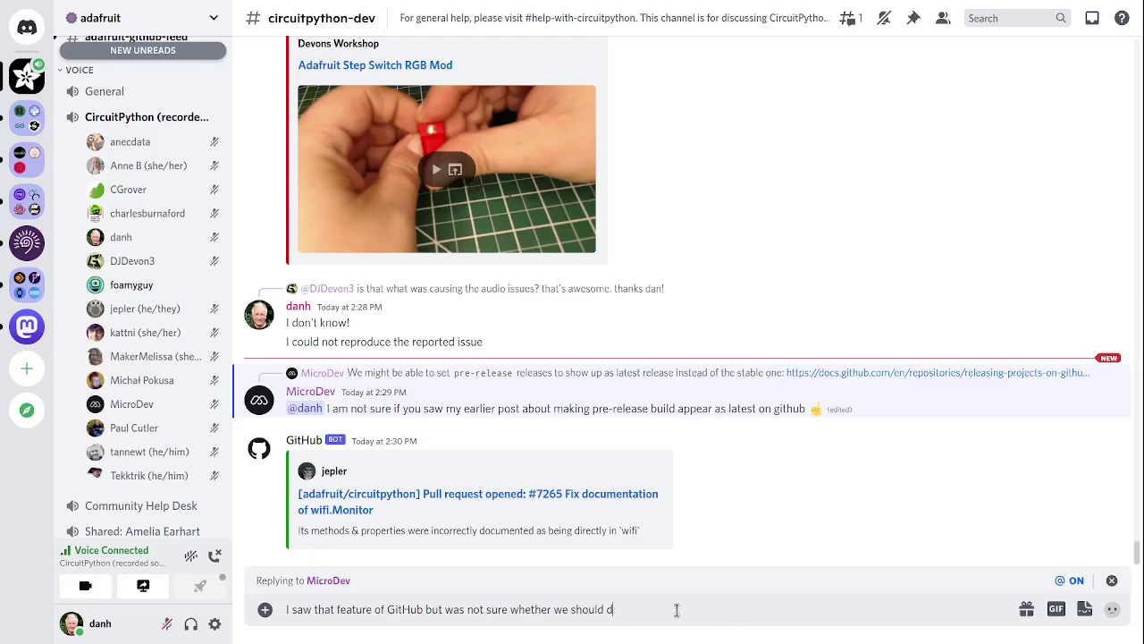
Step: Finish the reply noting it depends on who looks at latest (maybe both stables), and send it
text(o that or not. It)
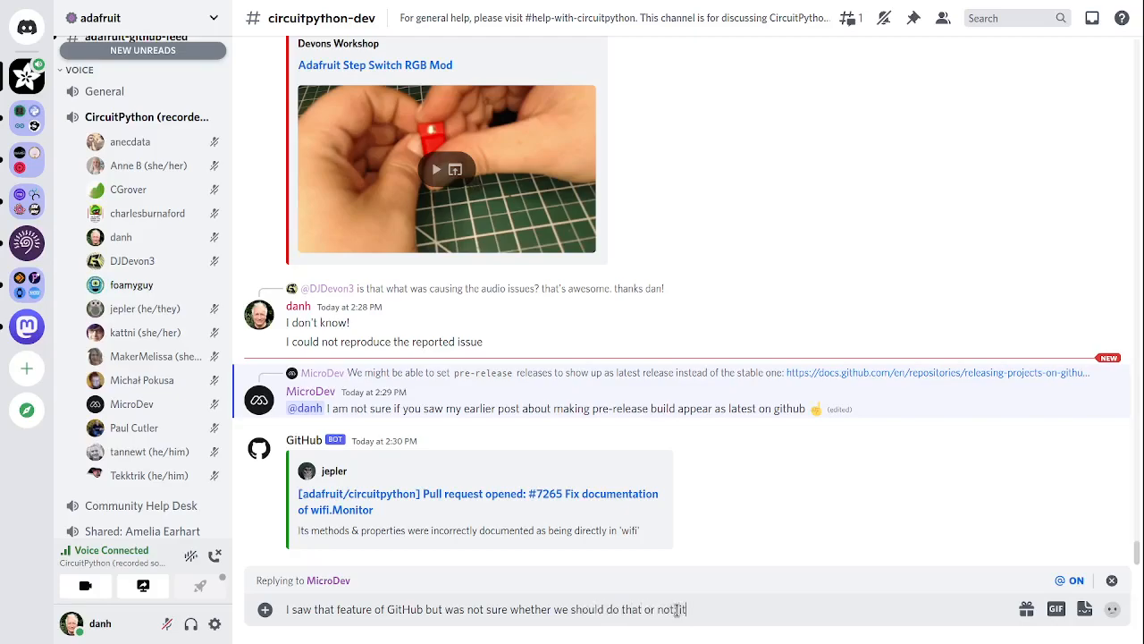
text(depends on)
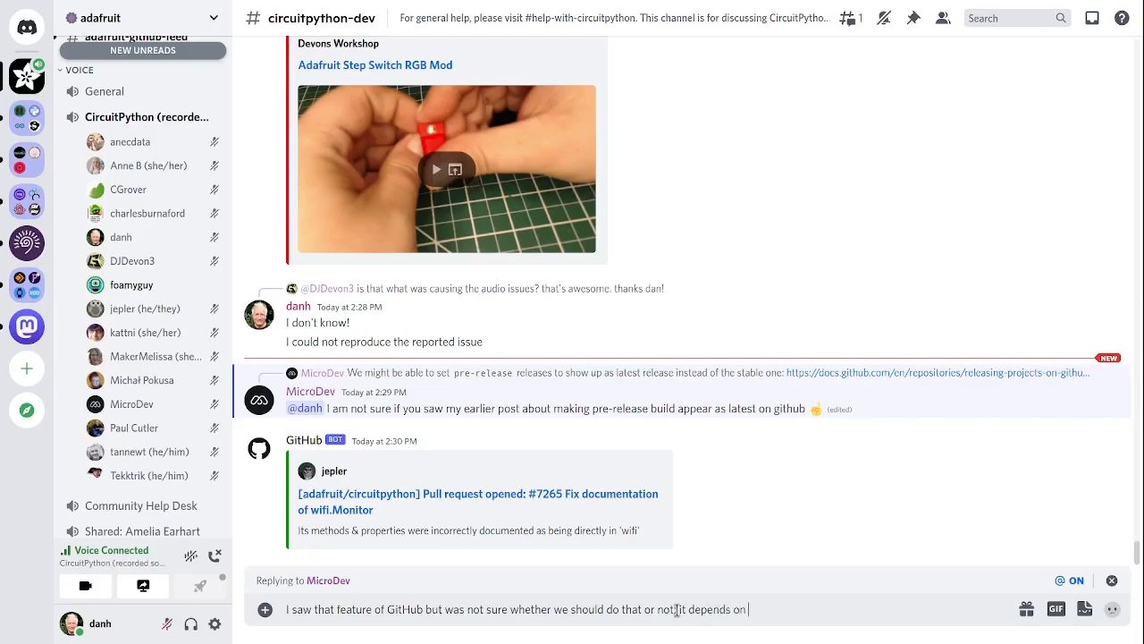
text(who)
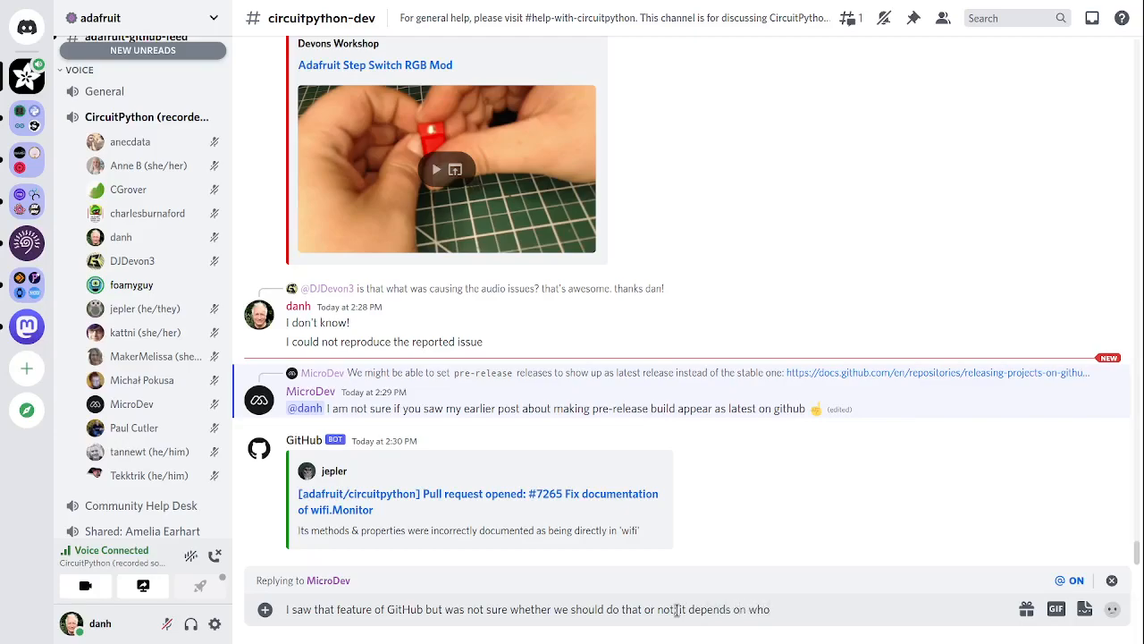
text(gets)
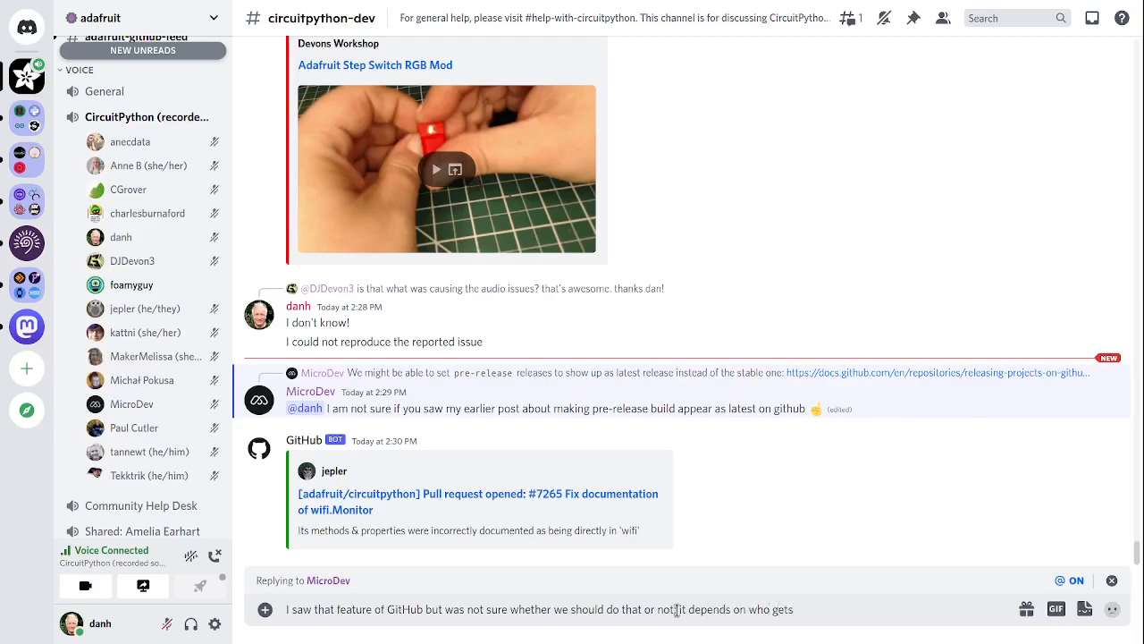
key(Backspace)
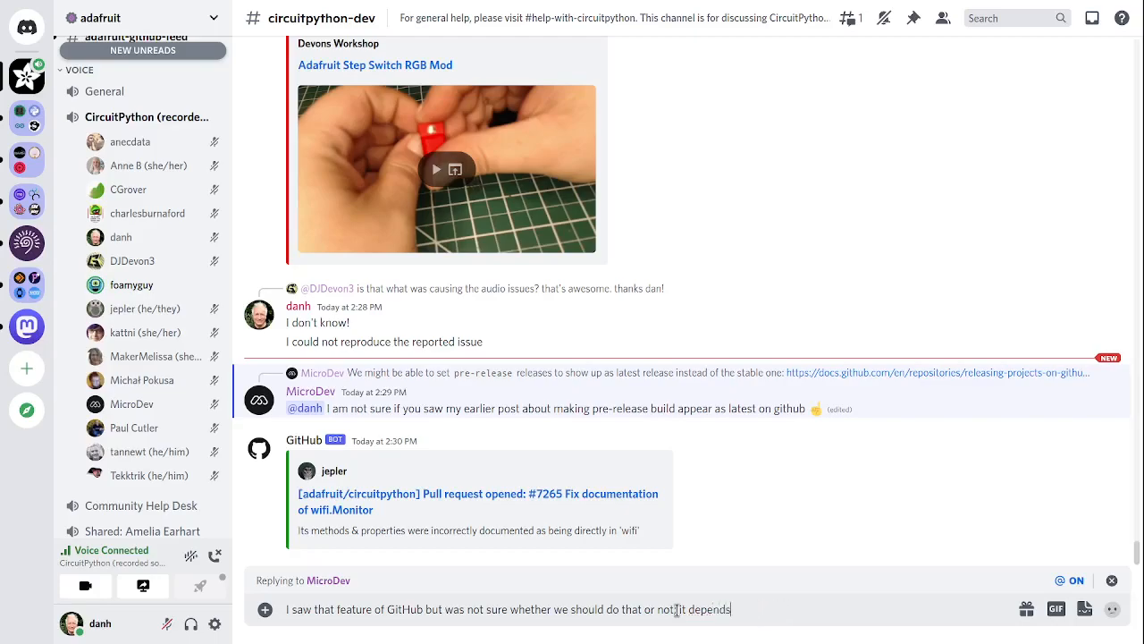
text(;)
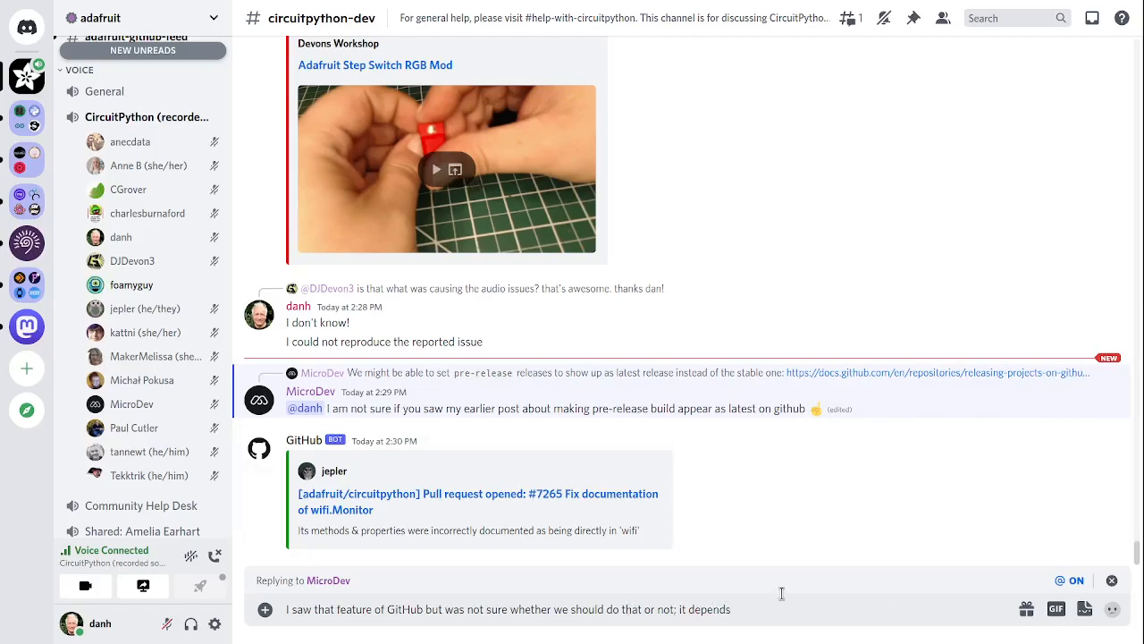
text(on)
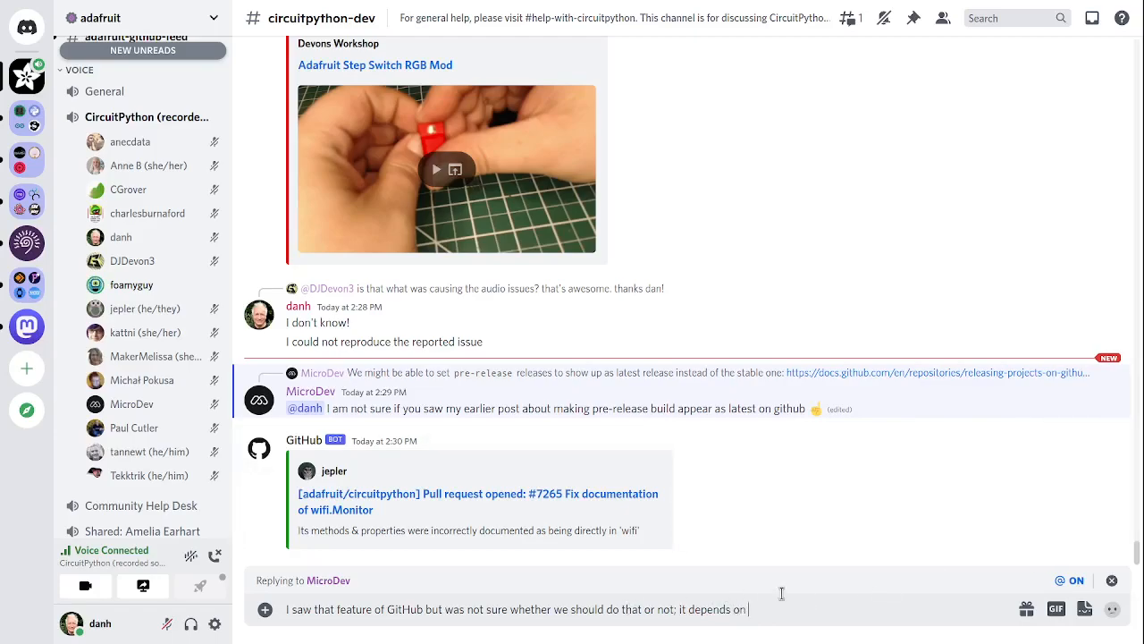
text(who looks on that)
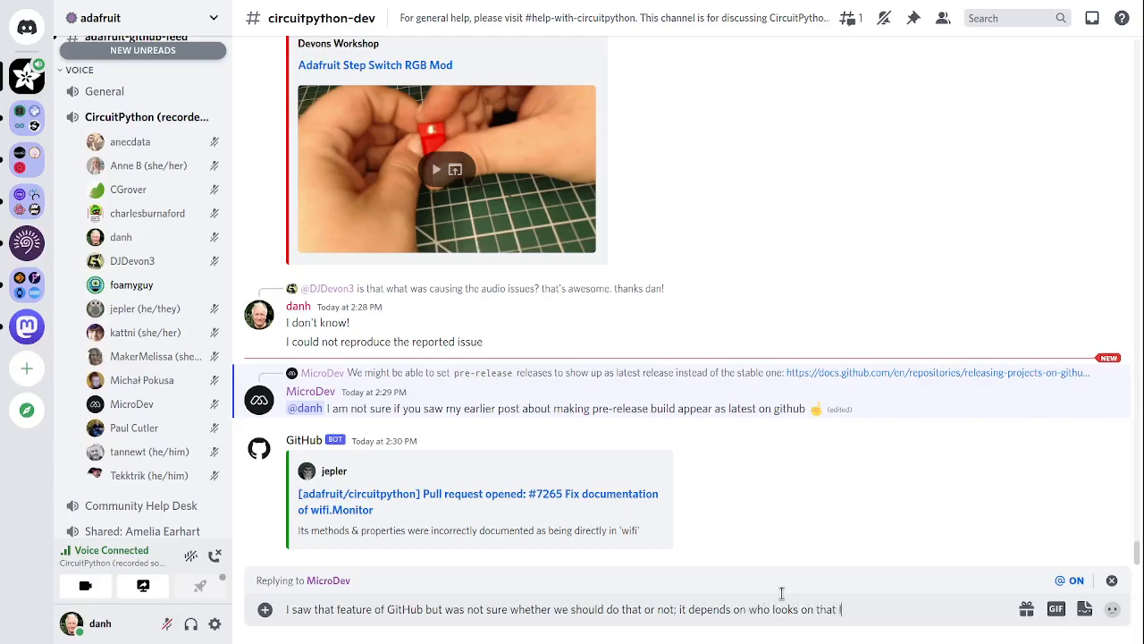
text(east (maybe)
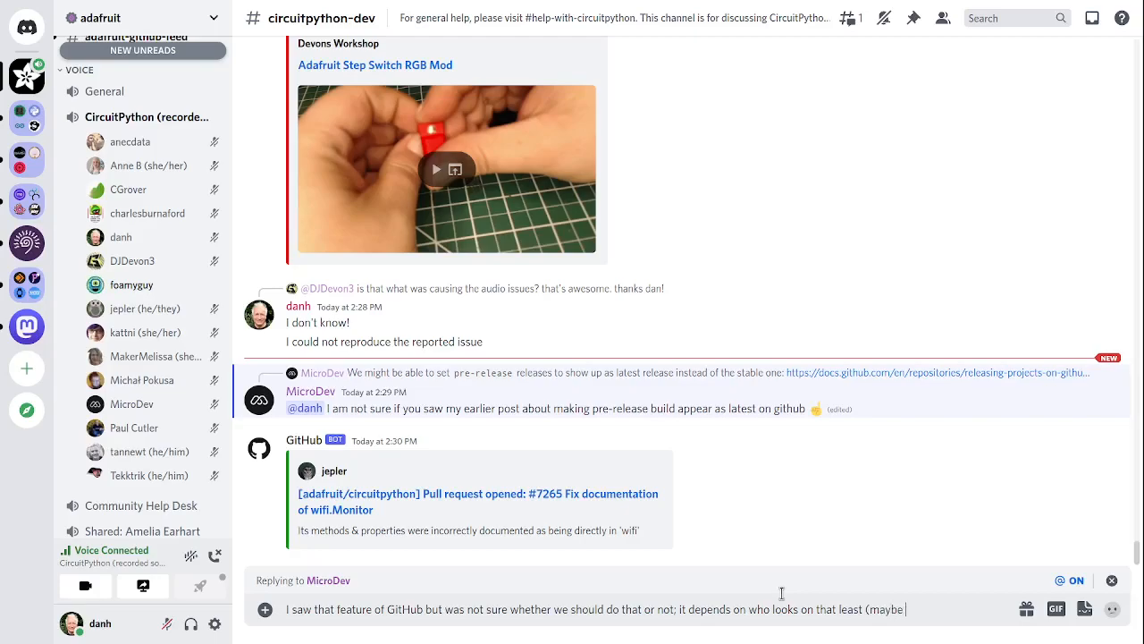
text(both stable and unstable user)
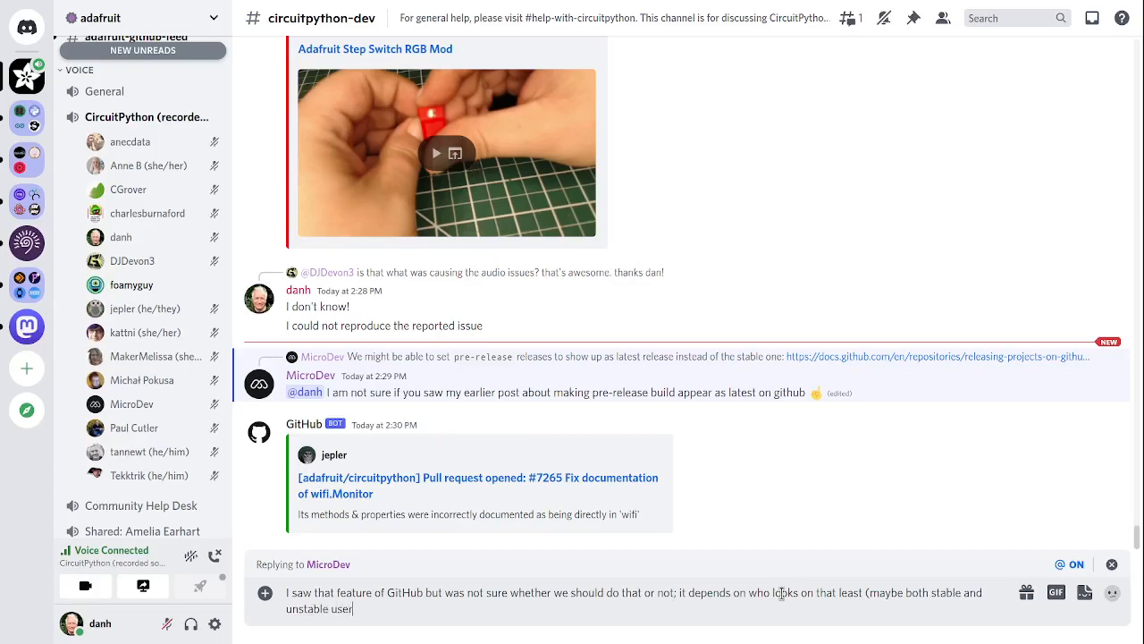
text(s))
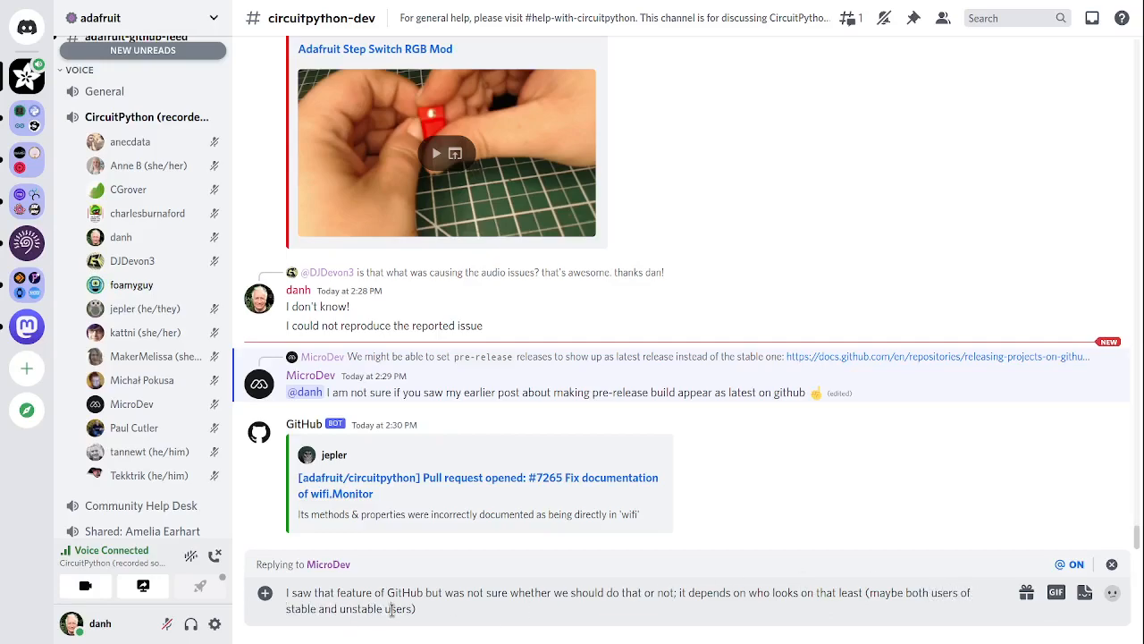
key(Return)
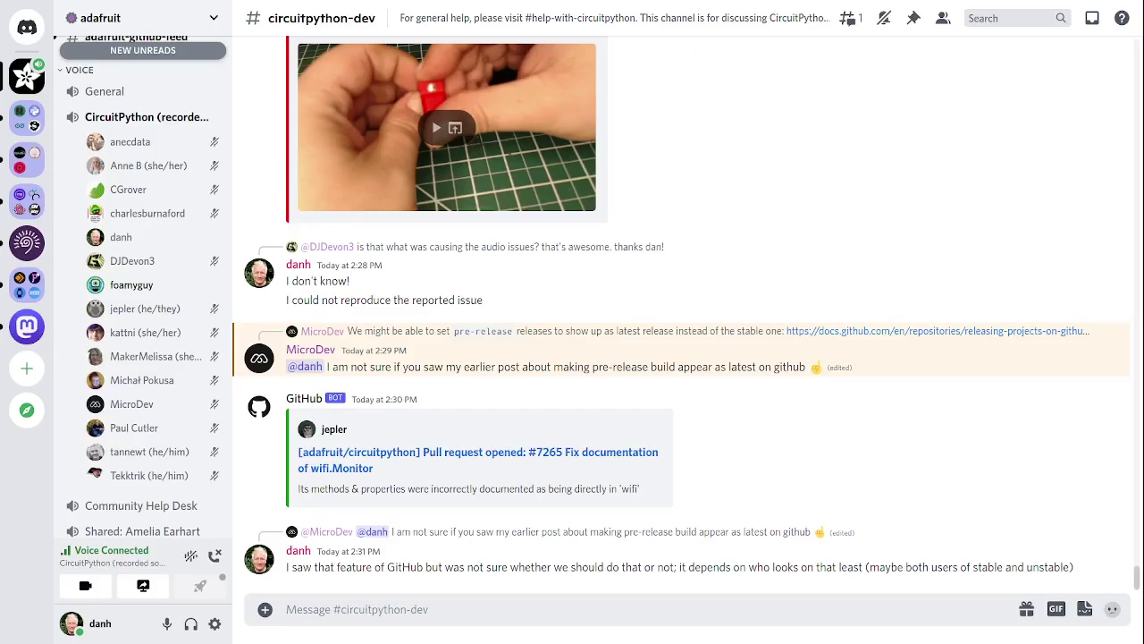
mouse_move(1062, 523)
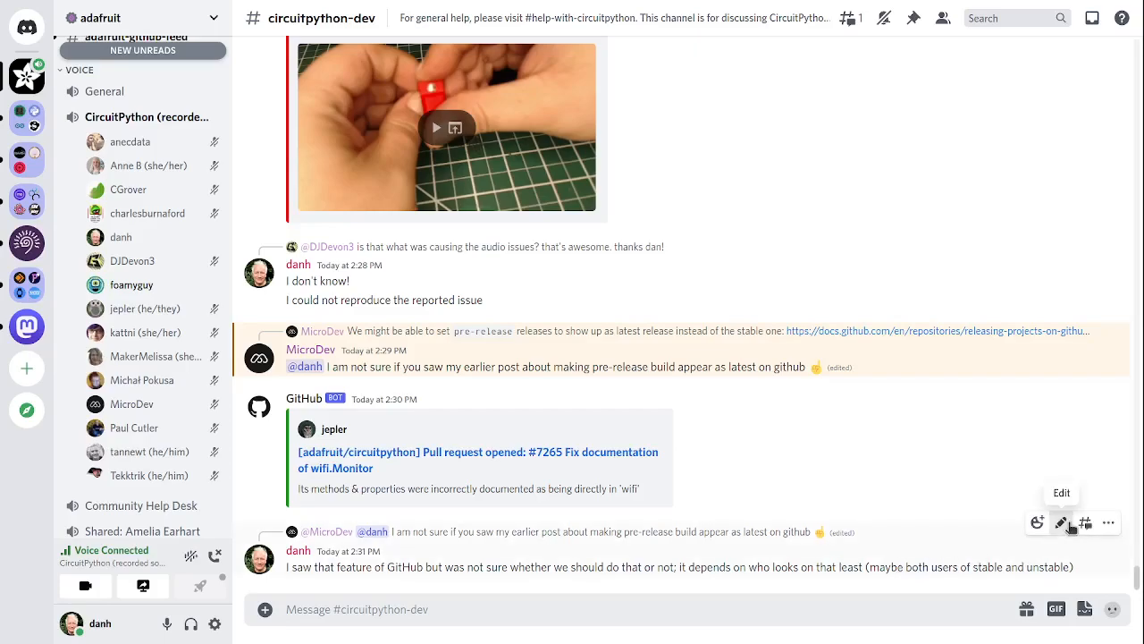
Step: Edit the reply so it reads 'who looks on that list' instead of 'least'
click(1061, 522)
text(i)
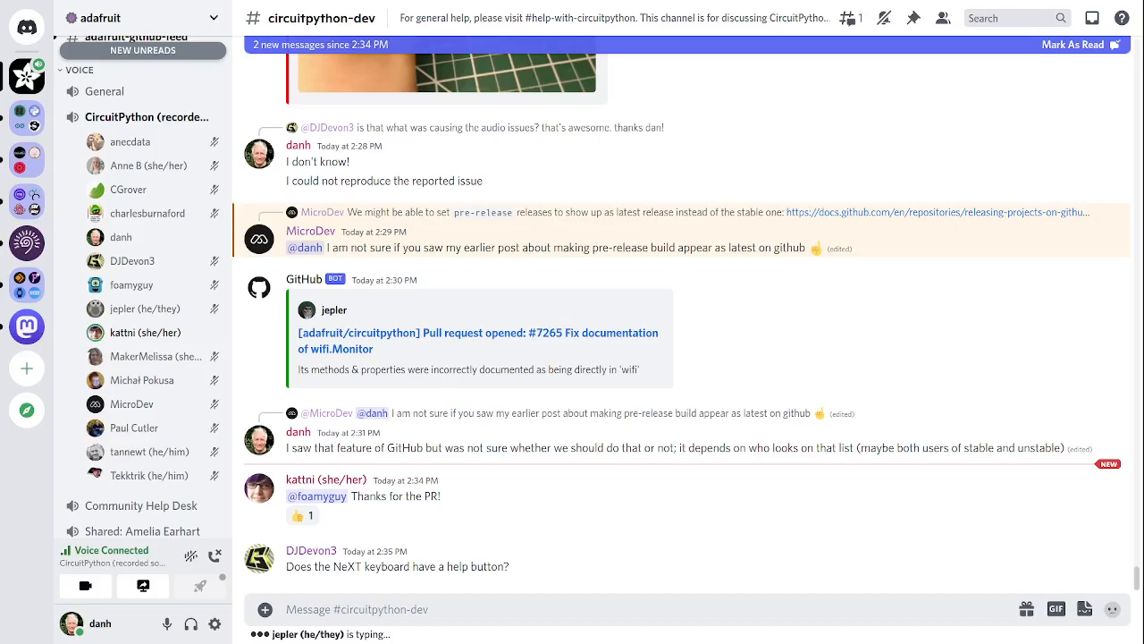
scroll(down, 3)
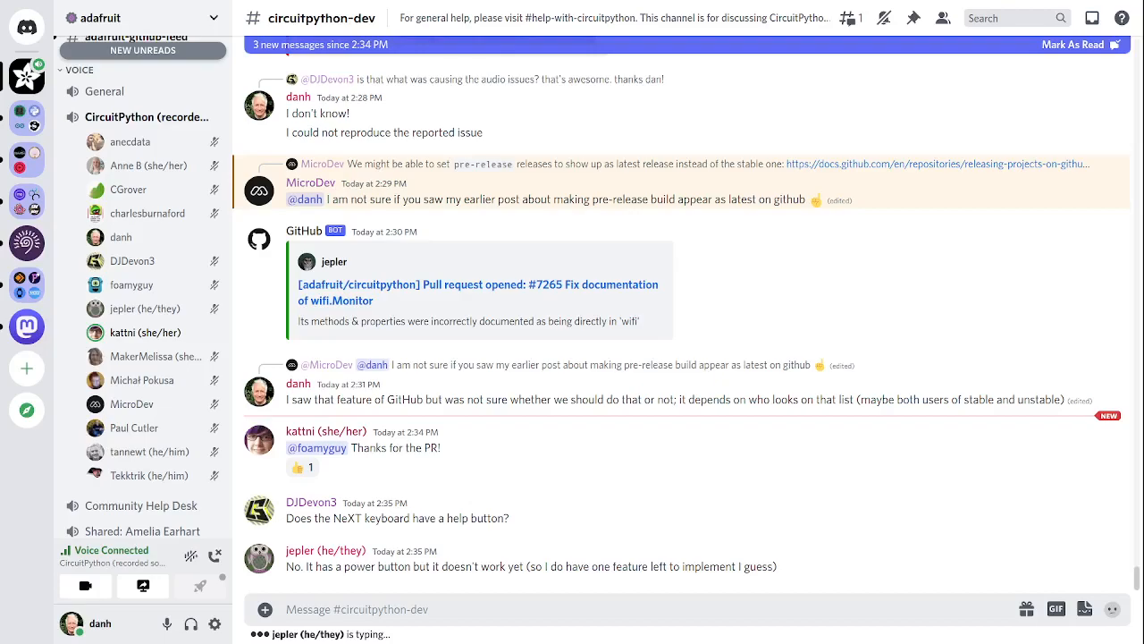
scroll(down, 3)
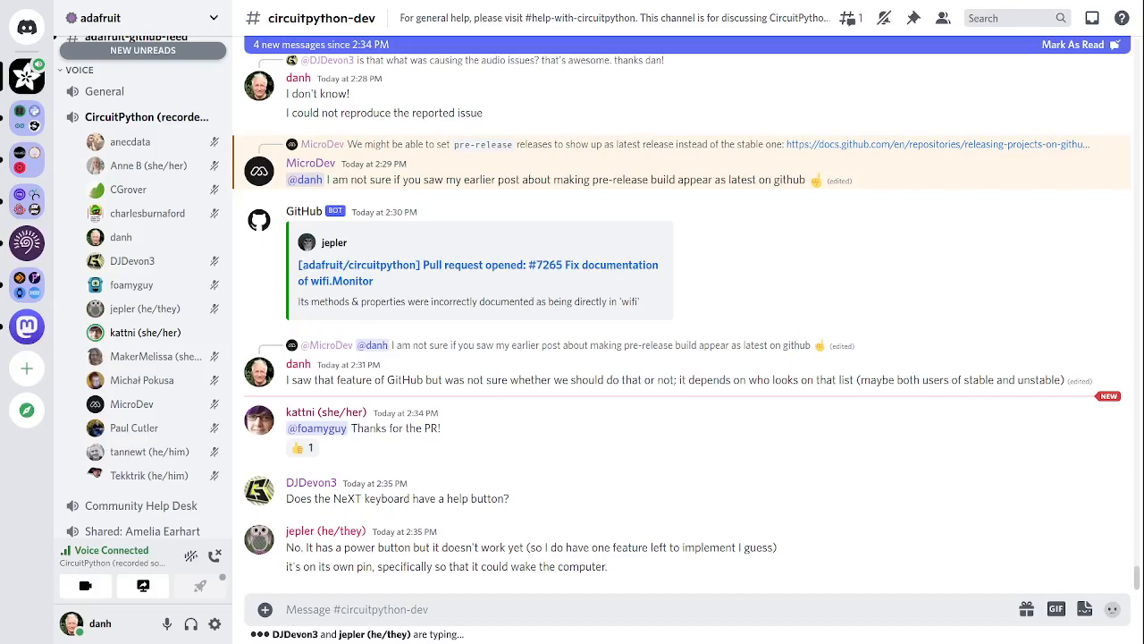
scroll(down, 3)
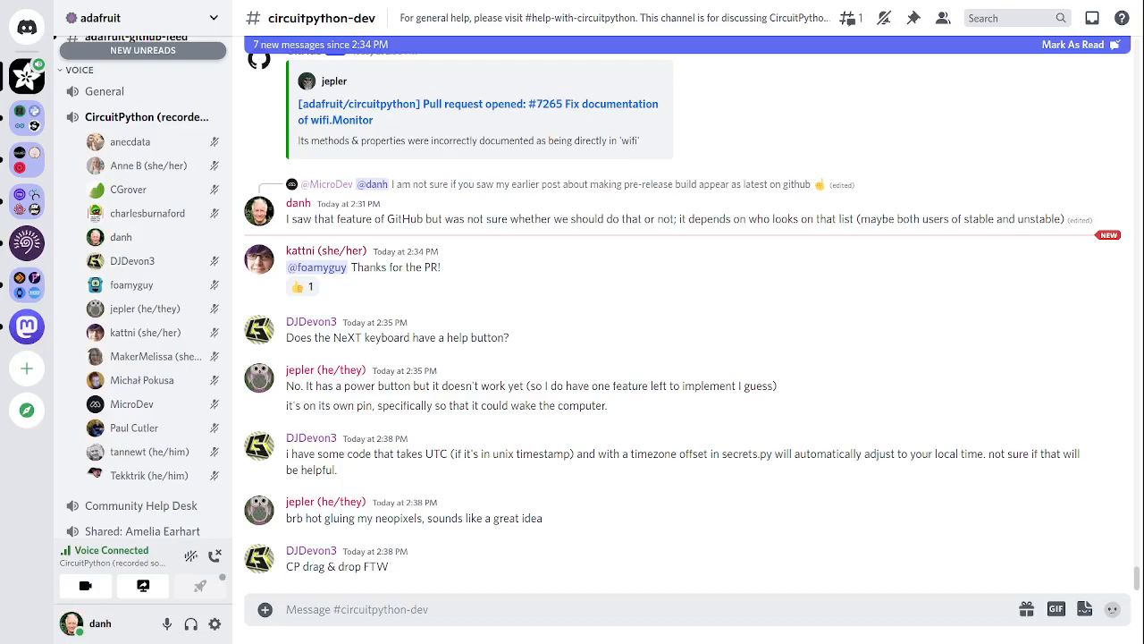
mouse_move(156, 356)
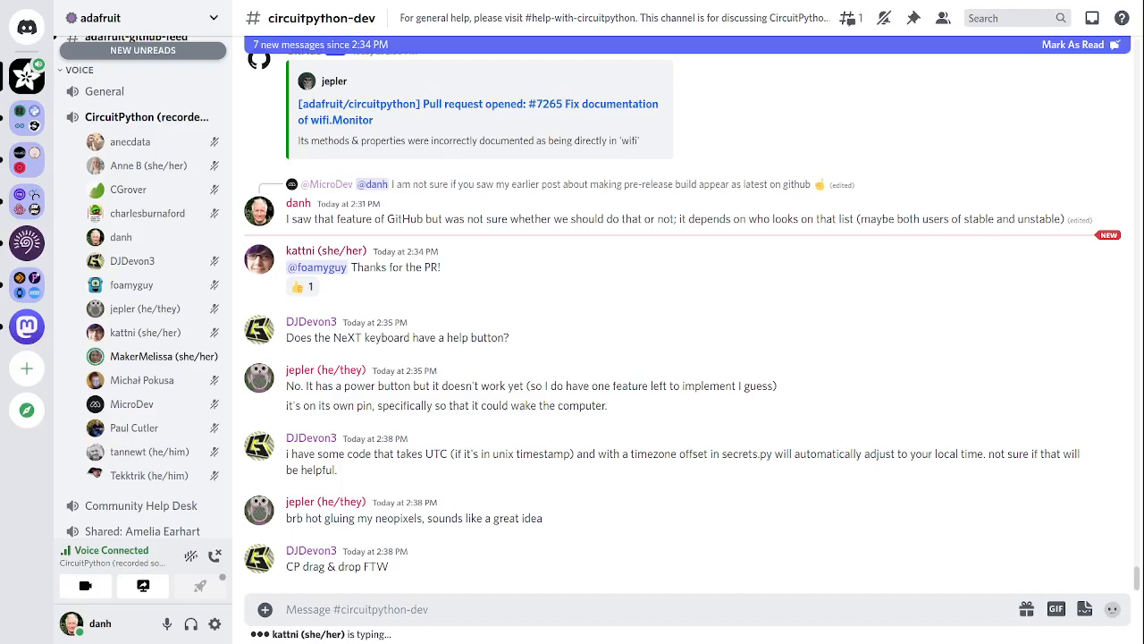
scroll(down, 3)
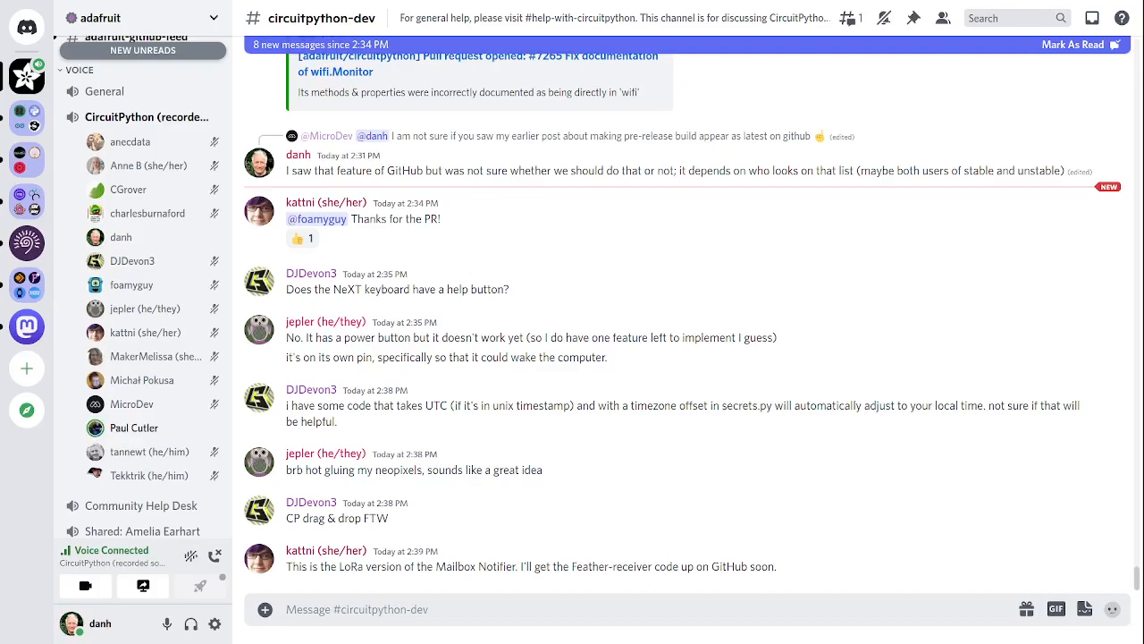
scroll(up, 3)
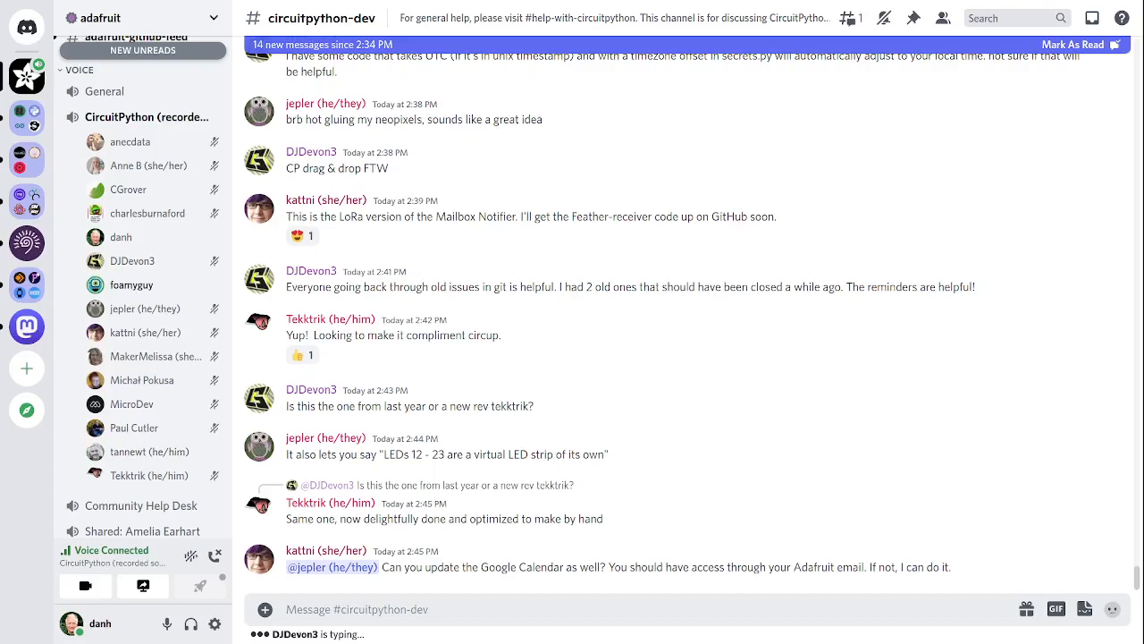
scroll(down, 3)
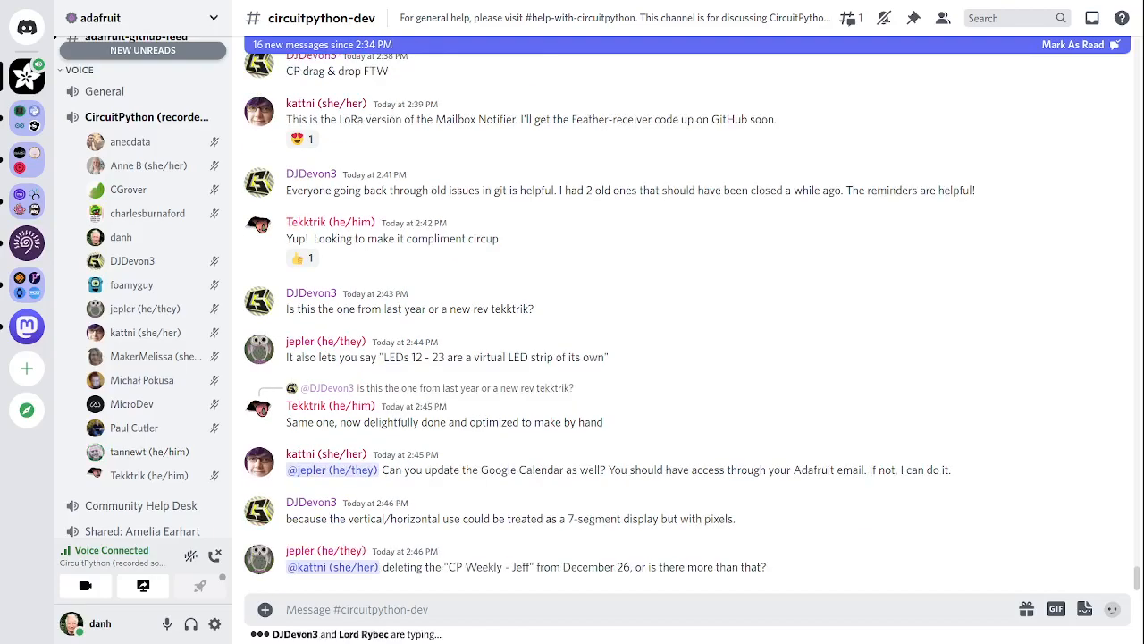
scroll(down, 3)
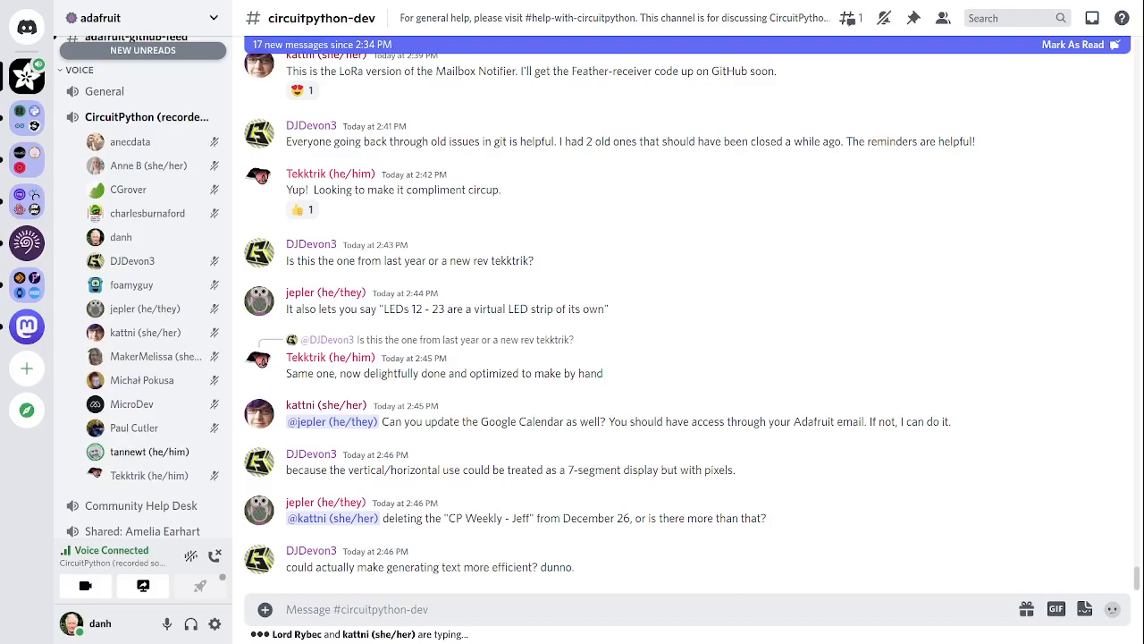
scroll(down, 3)
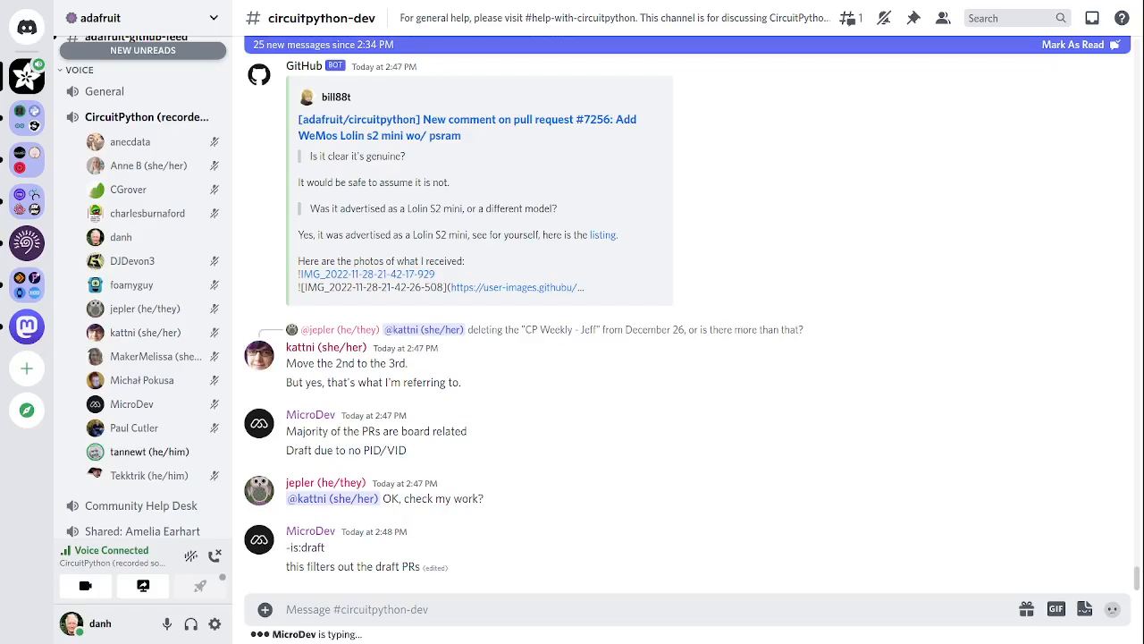
Step: Scroll through circuitpython-dev to read Lord Rybec's buffering questions and the 7101 merge note
scroll(down, 3)
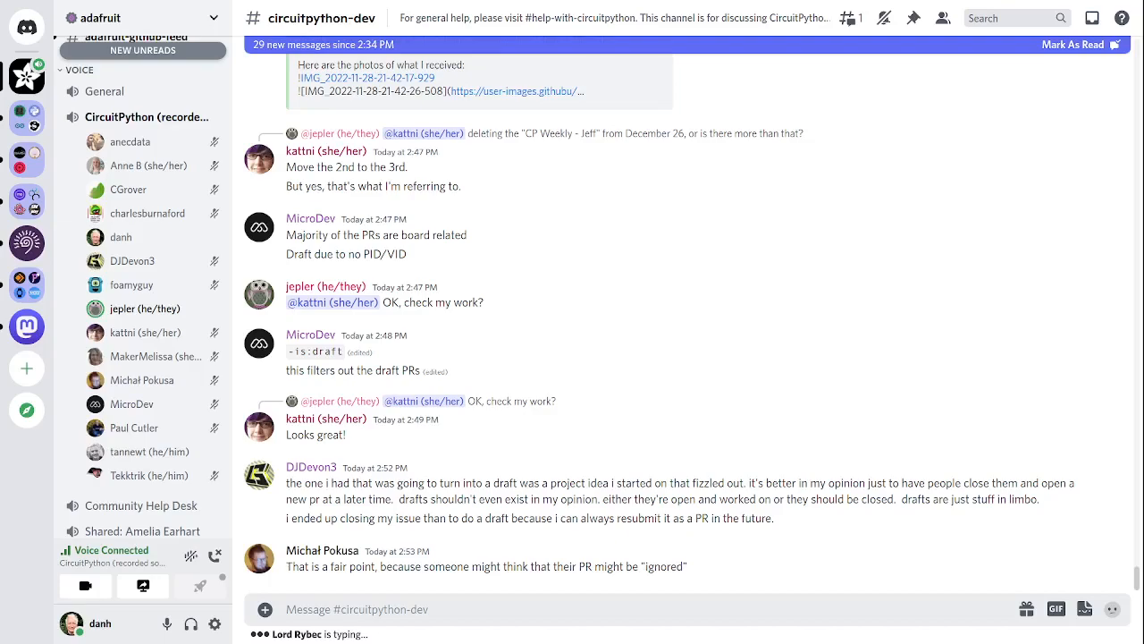
scroll(up, 3)
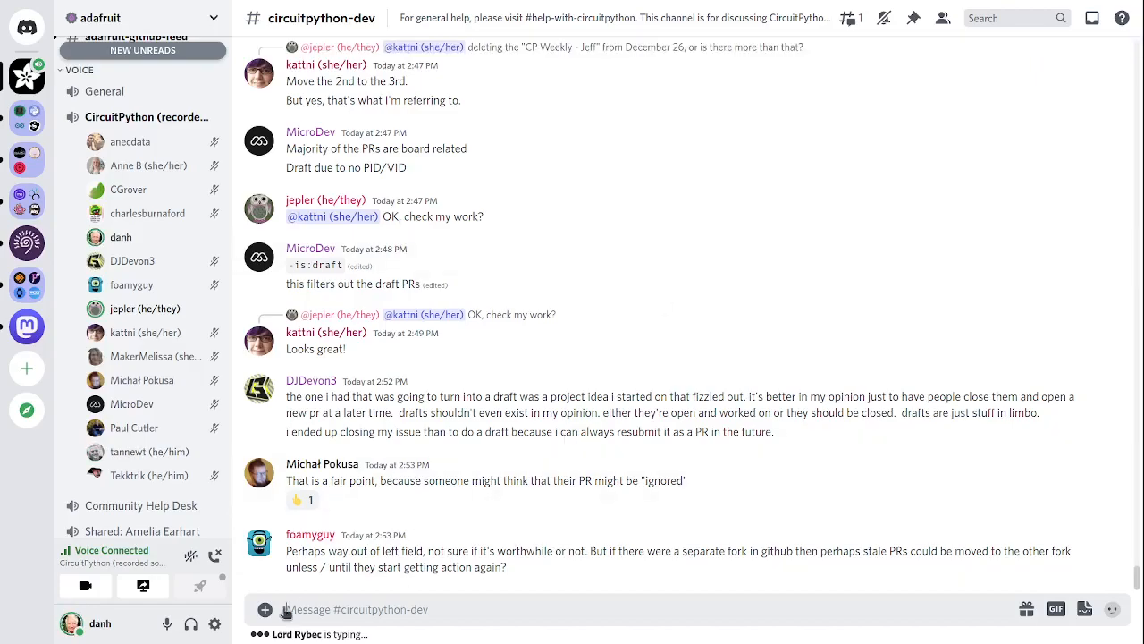
mouse_move(1036, 525)
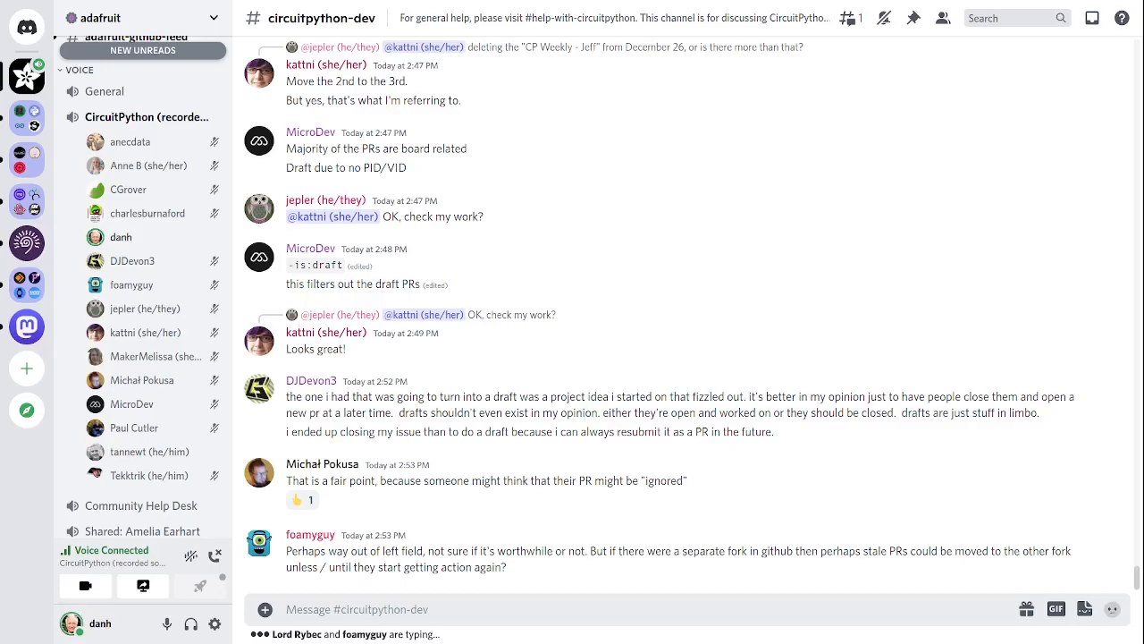
scroll(down, 3)
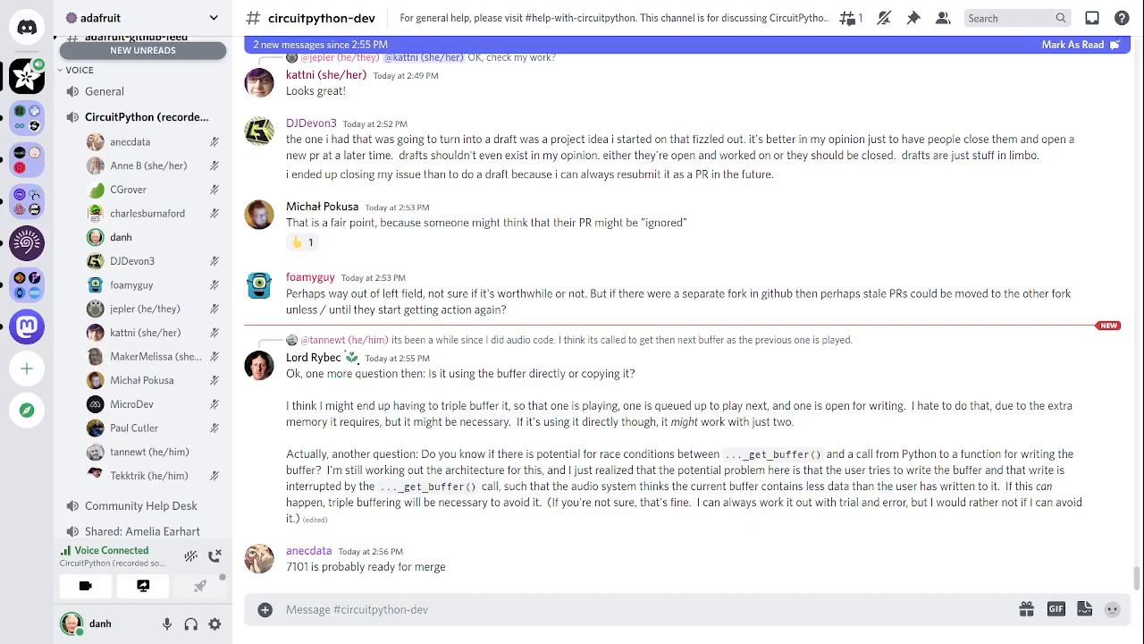
scroll(down, 3)
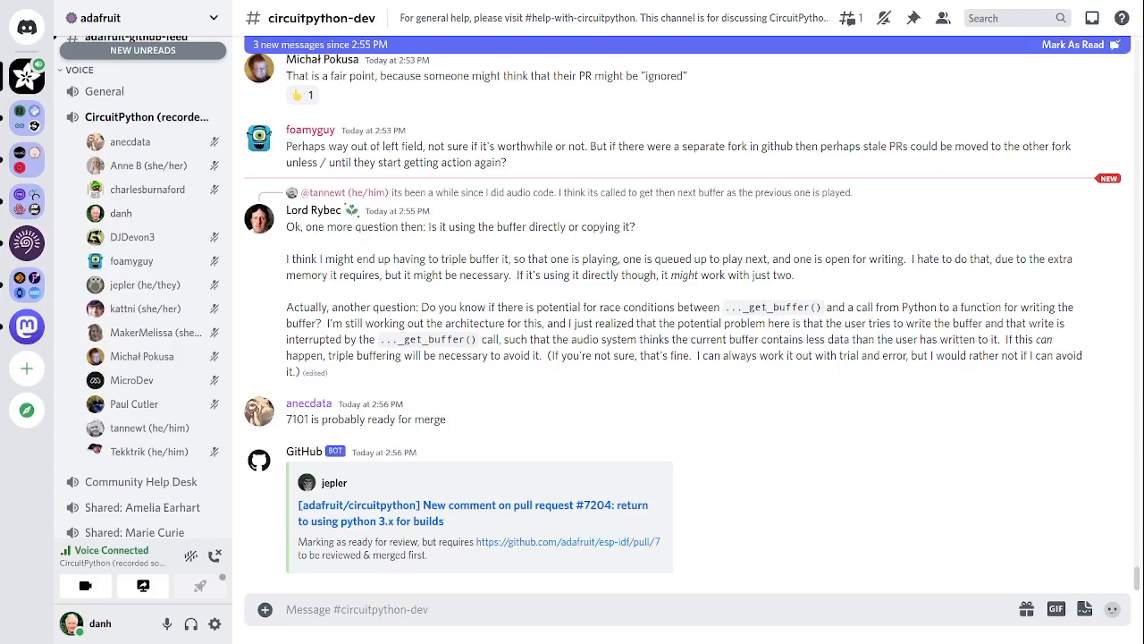
mouse_move(149, 427)
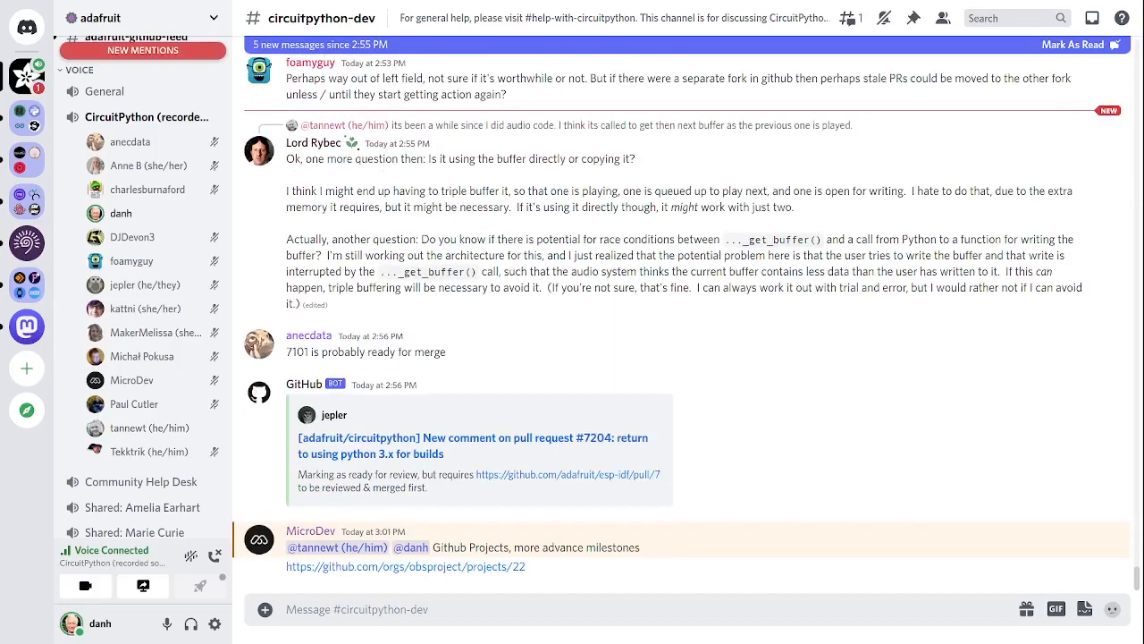
scroll(down, 3)
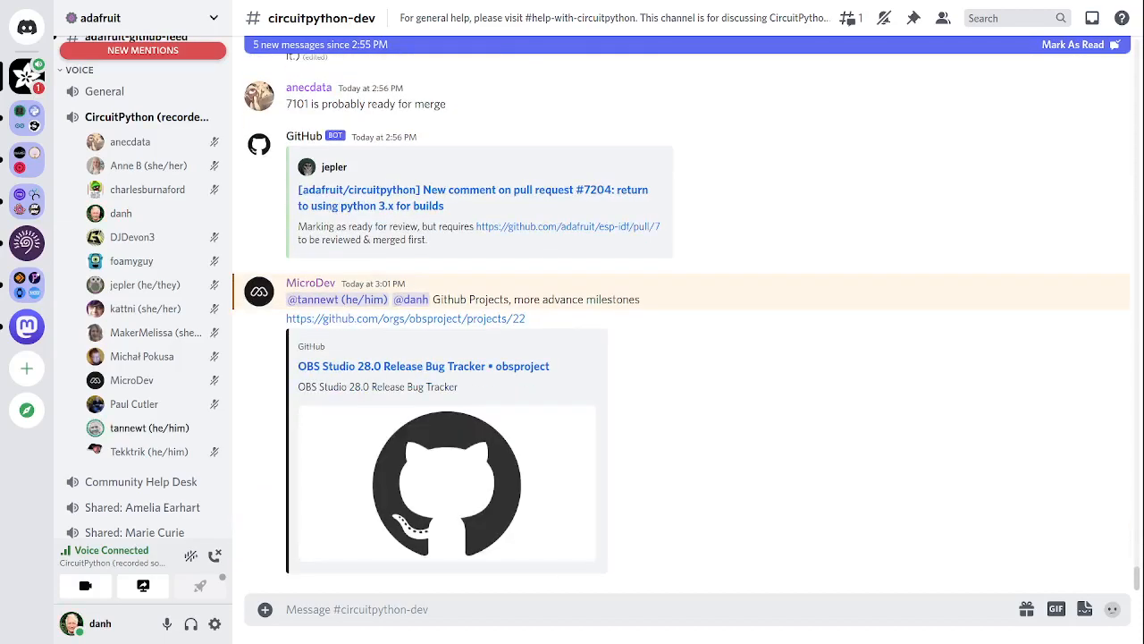
scroll(up, 3)
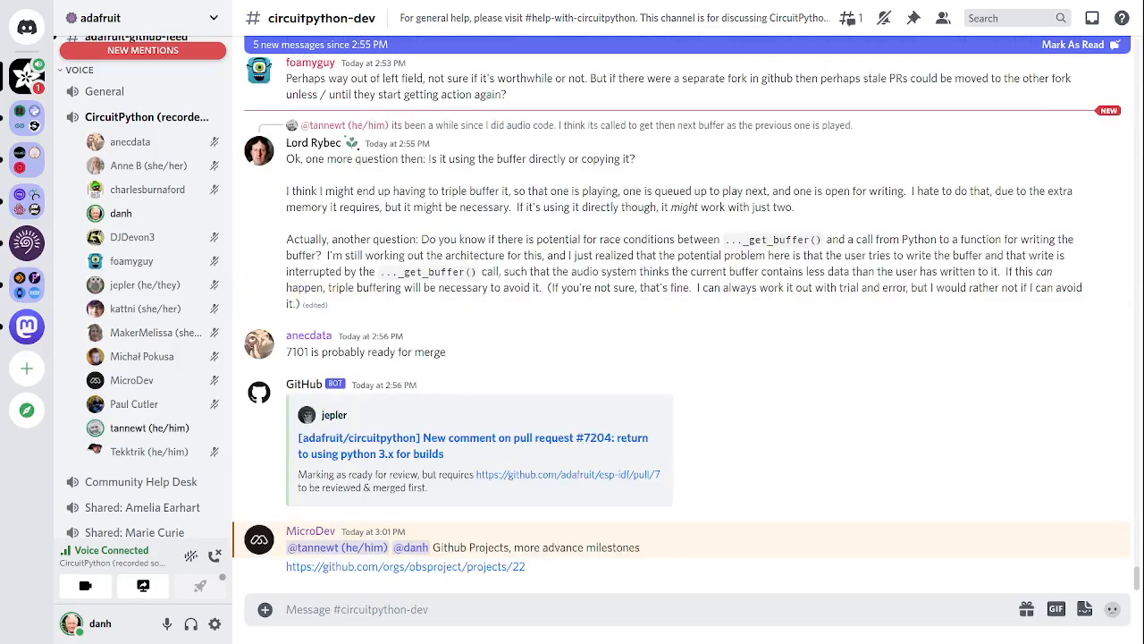